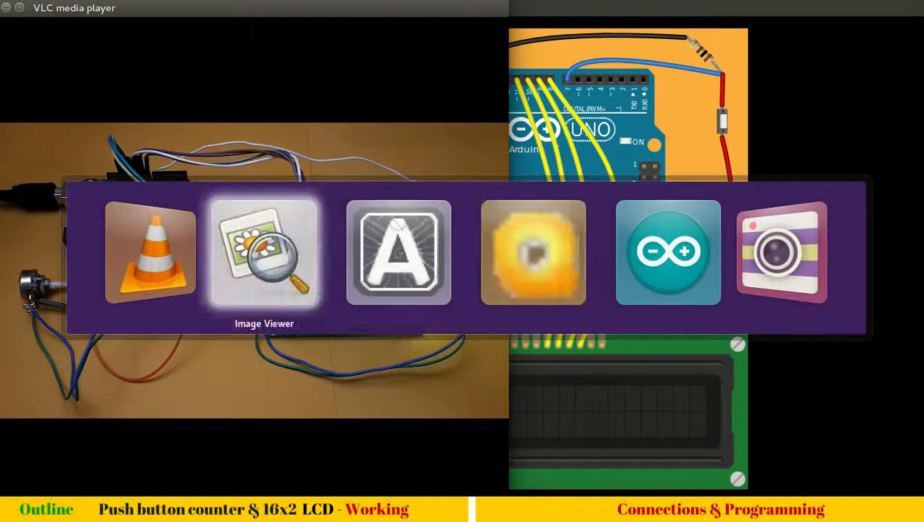
Bring up Arduino IDE with an empty sketch beside the VLC hardware video
click(668, 251)
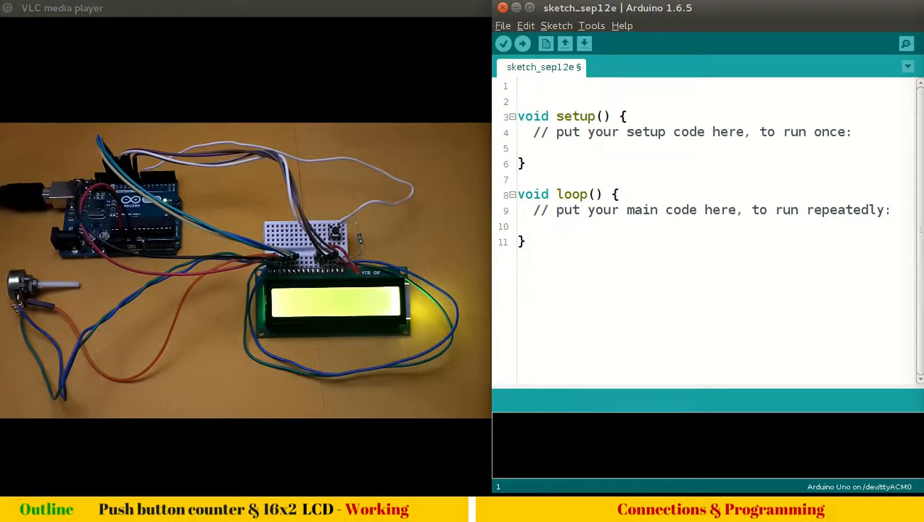
Insert #include <LiquidCrystal.h> via the Sketch menu's Include Library list
click(556, 25)
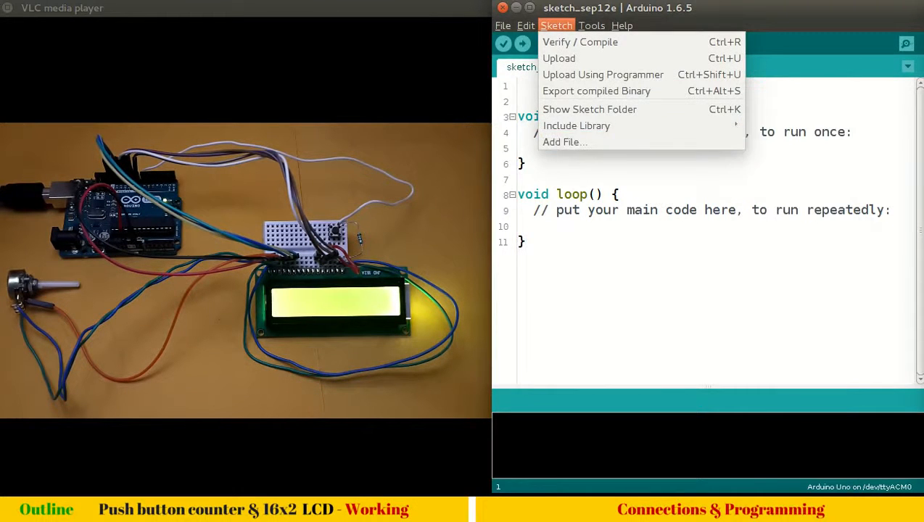
mouse_move(577, 125)
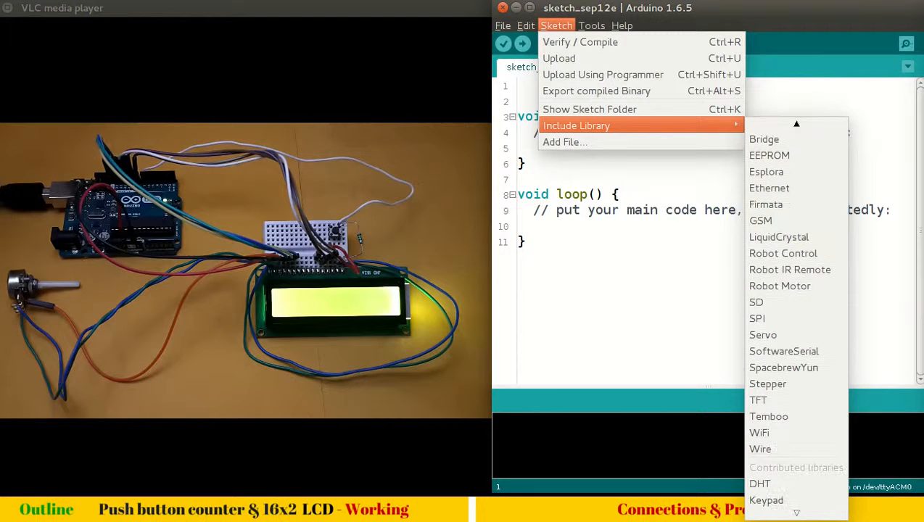
mouse_move(763, 334)
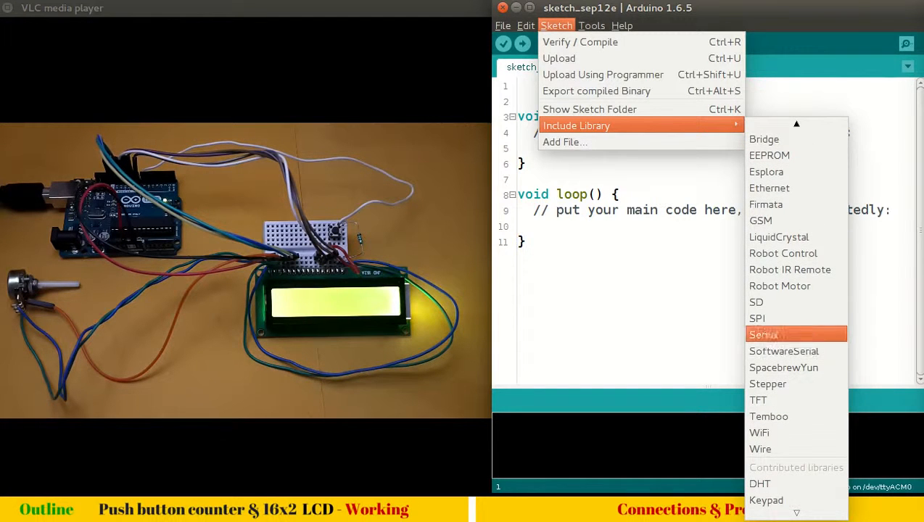
click(778, 236)
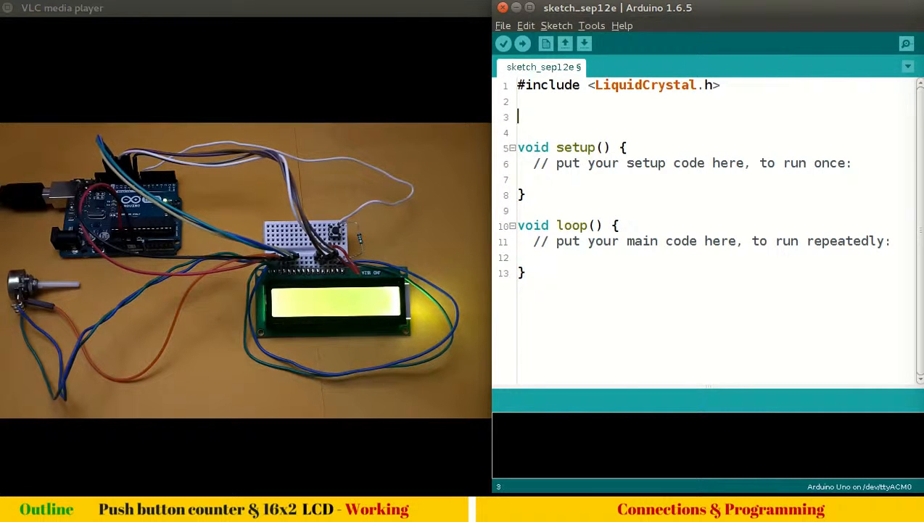
Type LiquidCrystal lcd(13,12,11,10,9,8); on line 3 below the include
text(L)
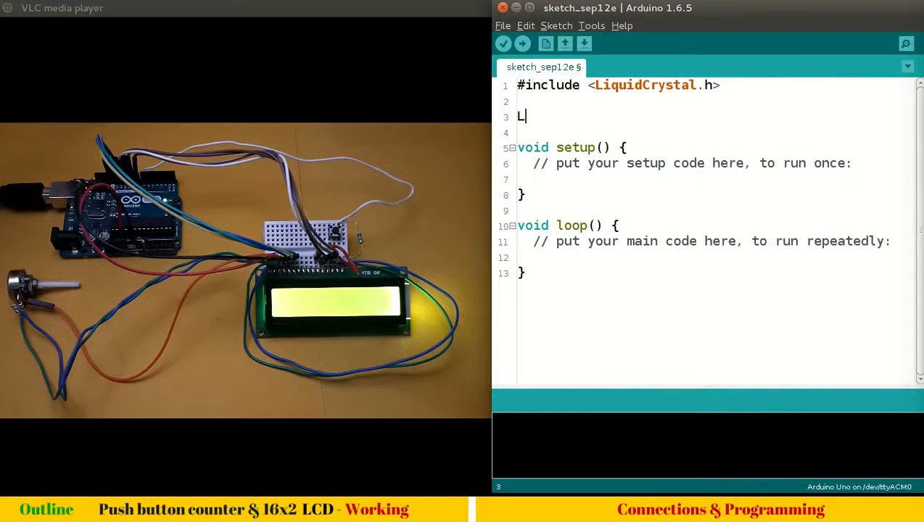
text(iquid)
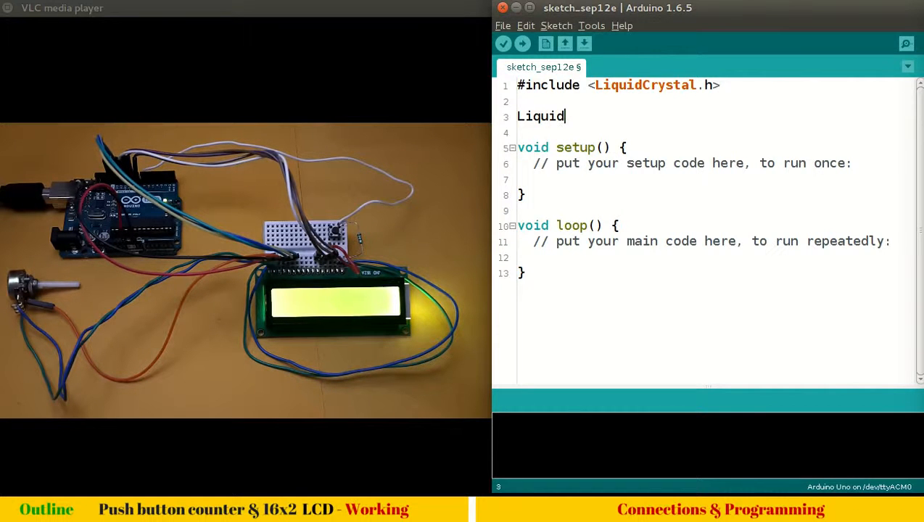
text(Cr)
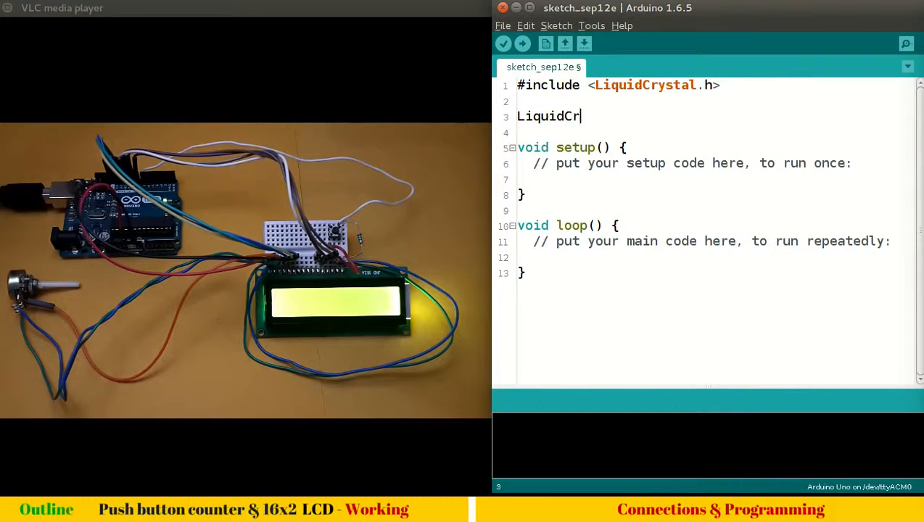
text(yst)
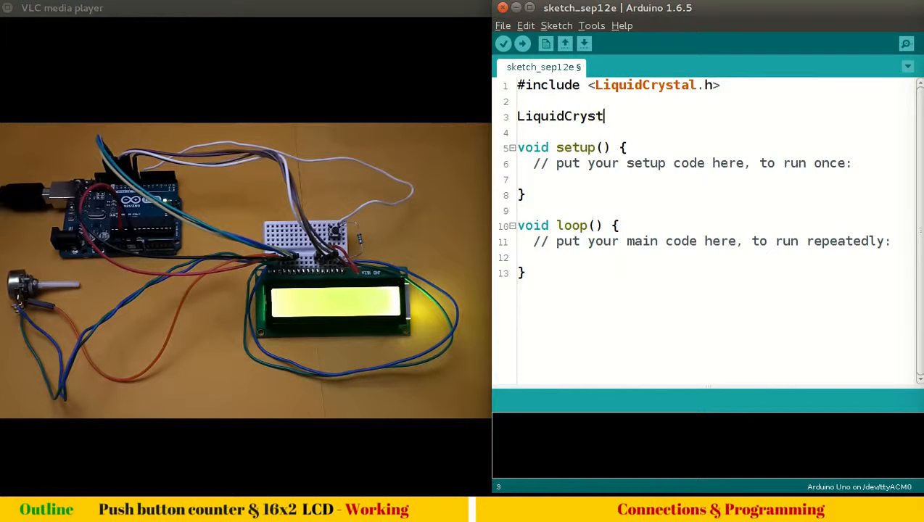
text(al lcd)
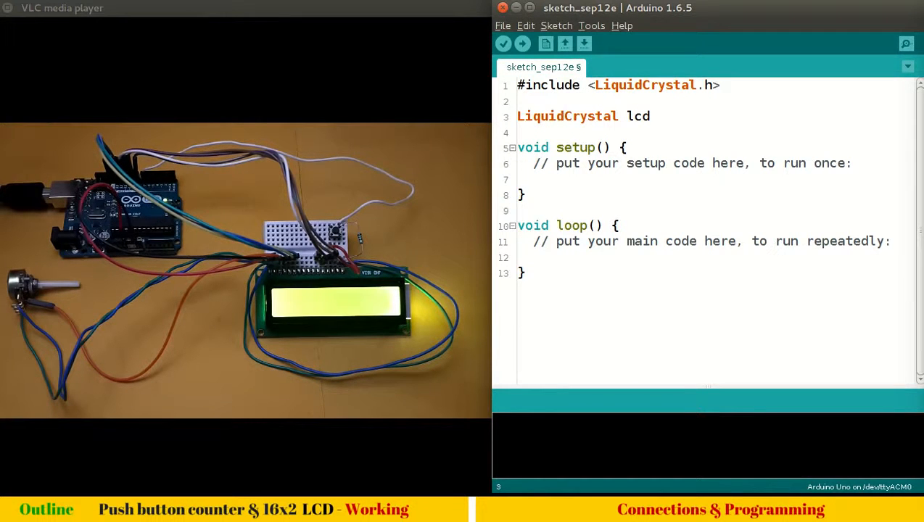
text(()
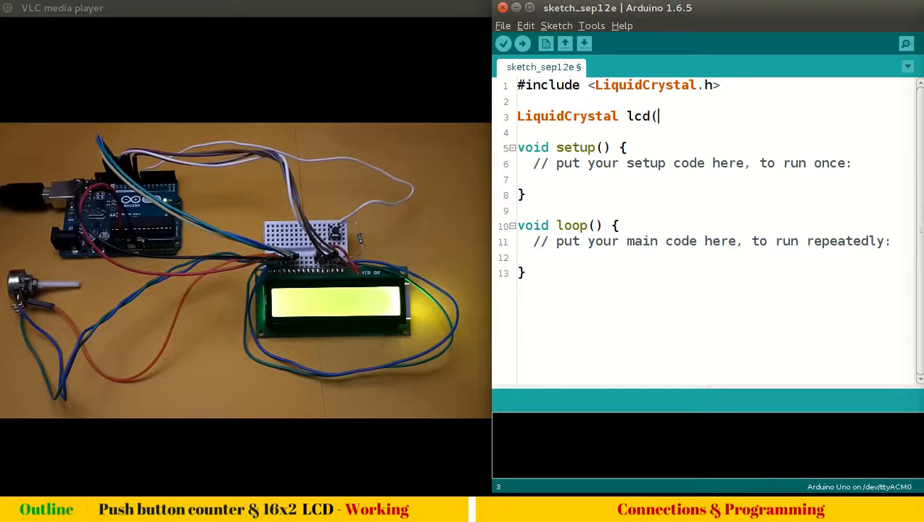
text(13,)
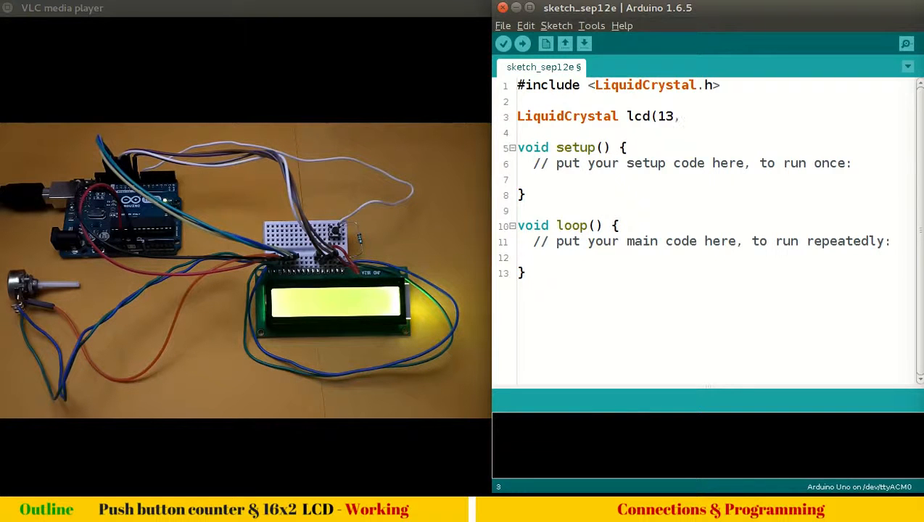
text(12)
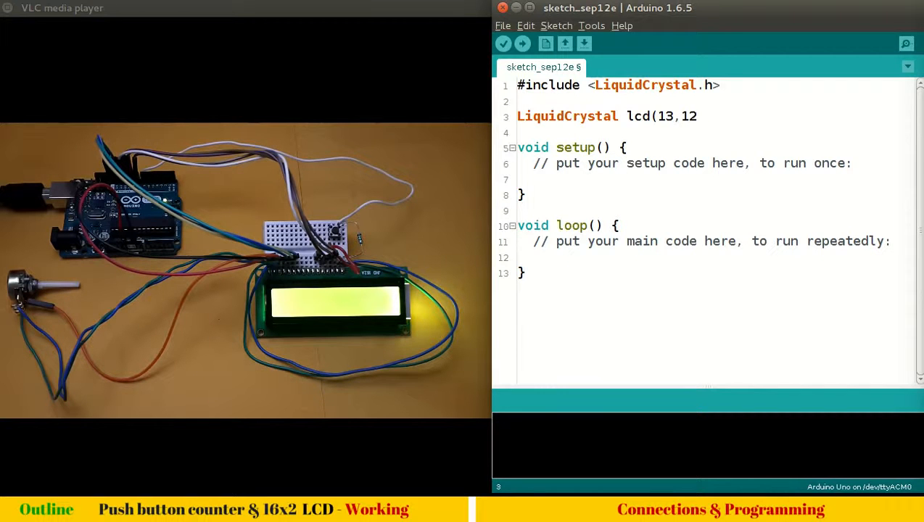
text(,)
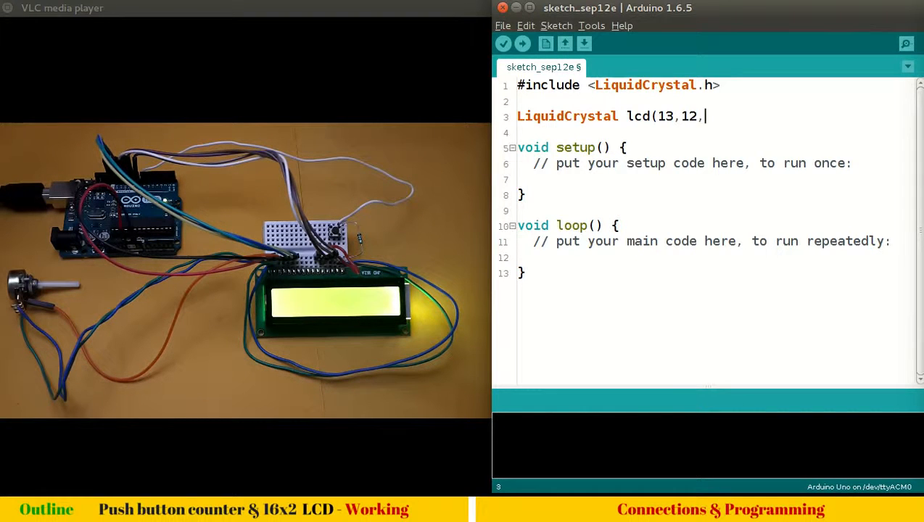
text(11,10,)
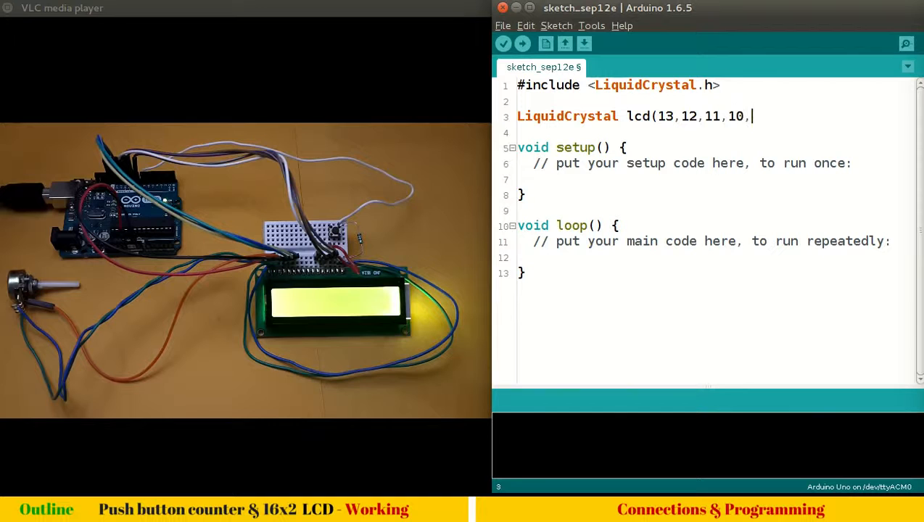
text(9,8)
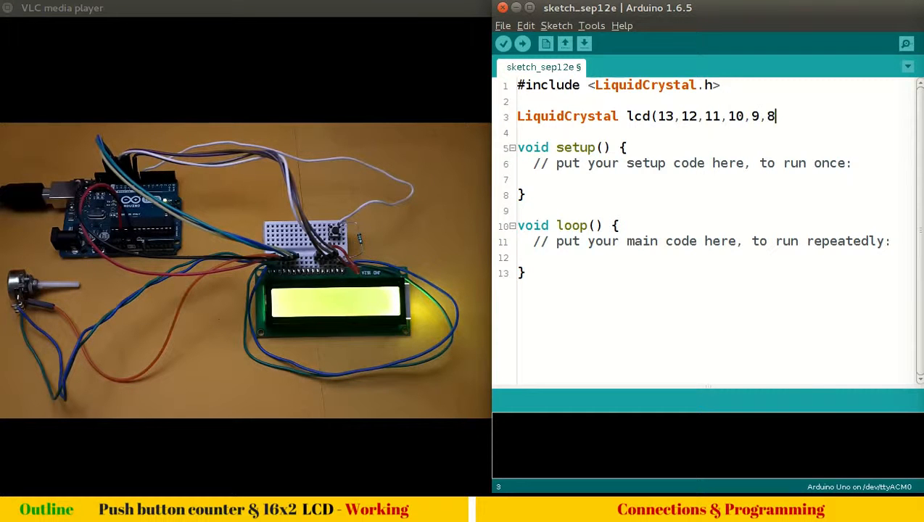
text();)
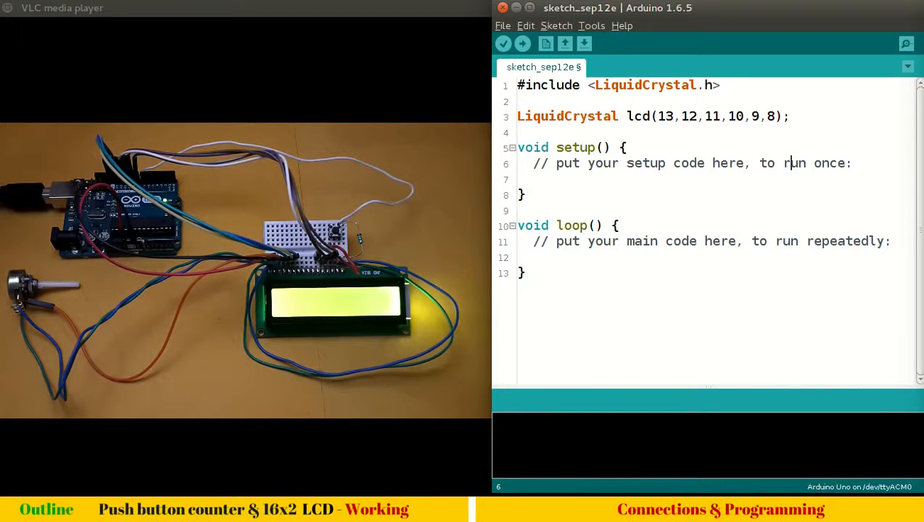
Start the 16x2 LCD with lcd.begin in setup
text(lcd.be)
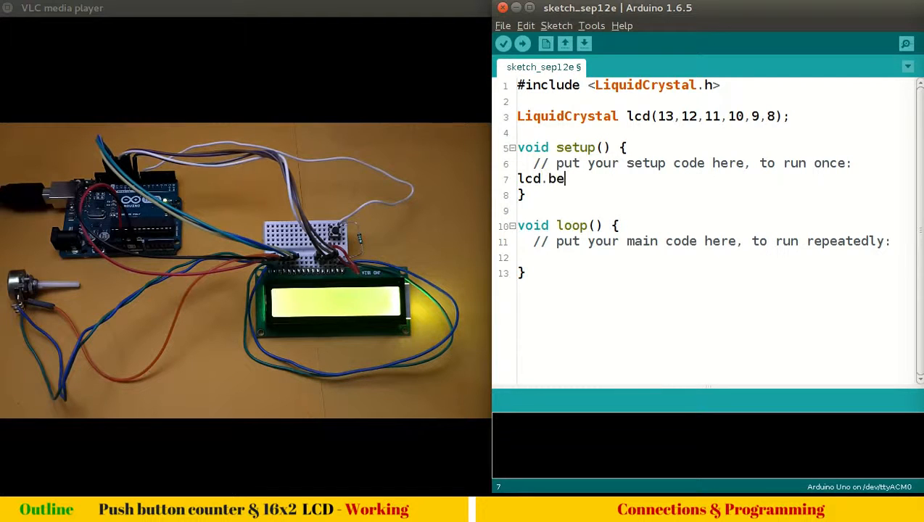
text(gin())
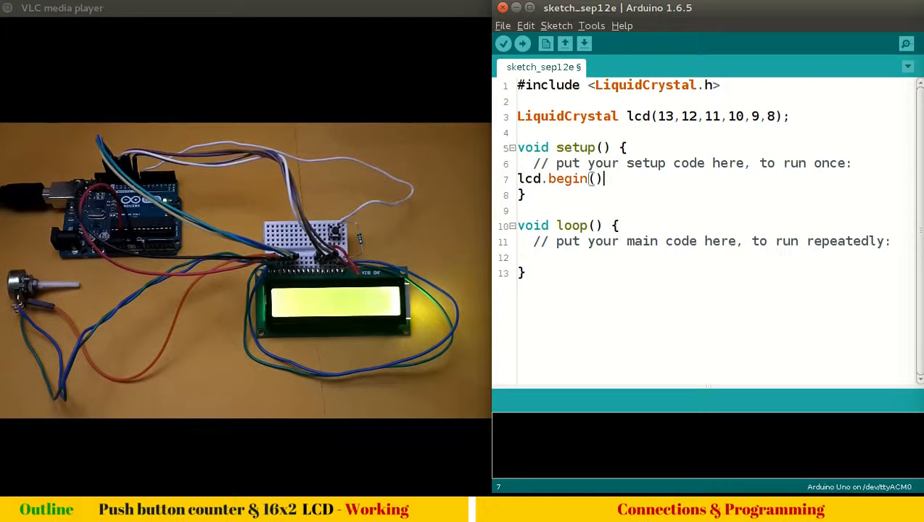
text(16x)
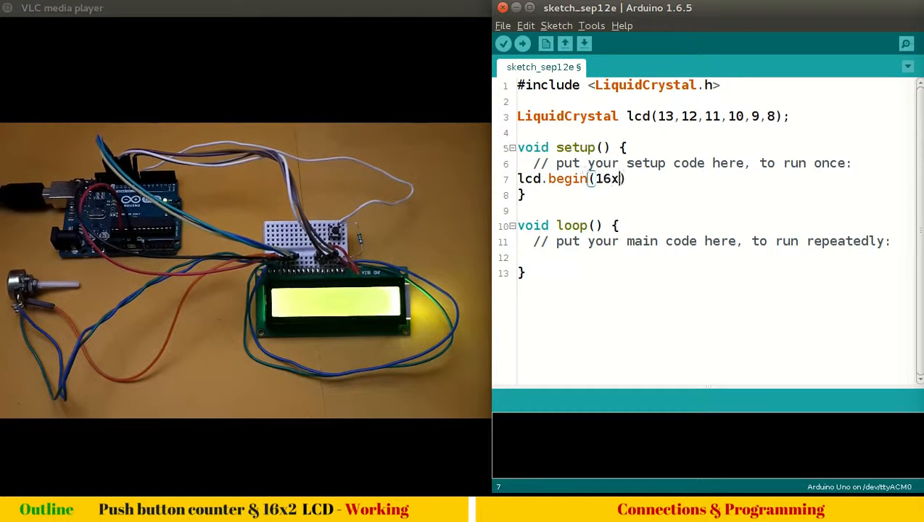
text(2)
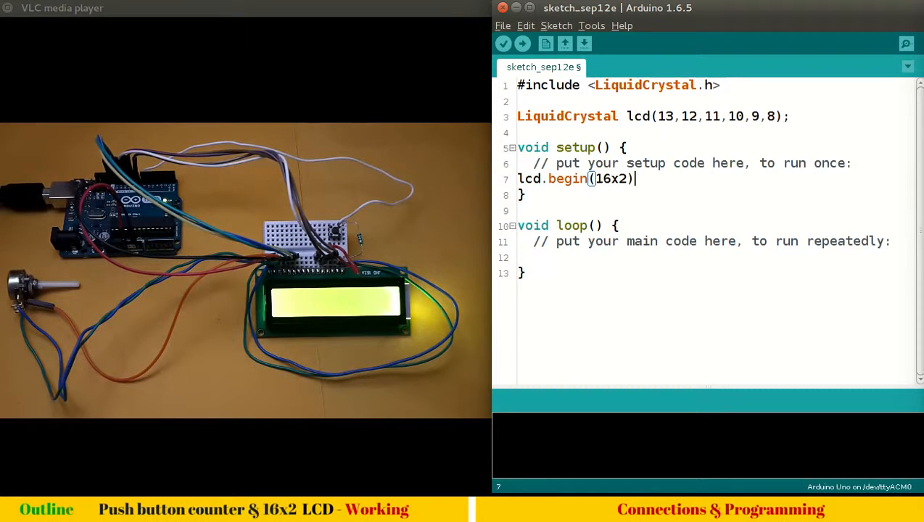
text(;)
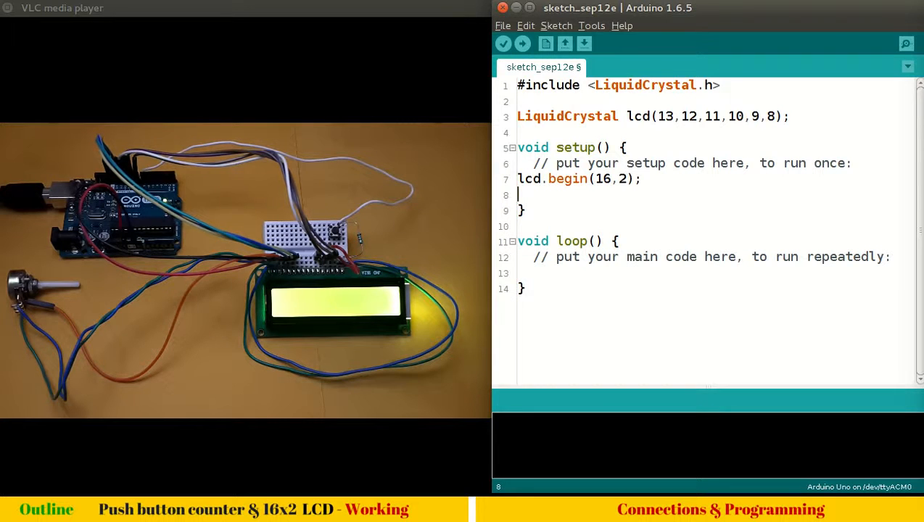
Add pinMode setting the button pin as INPUT, using pbutton instead of 7
text(pi)
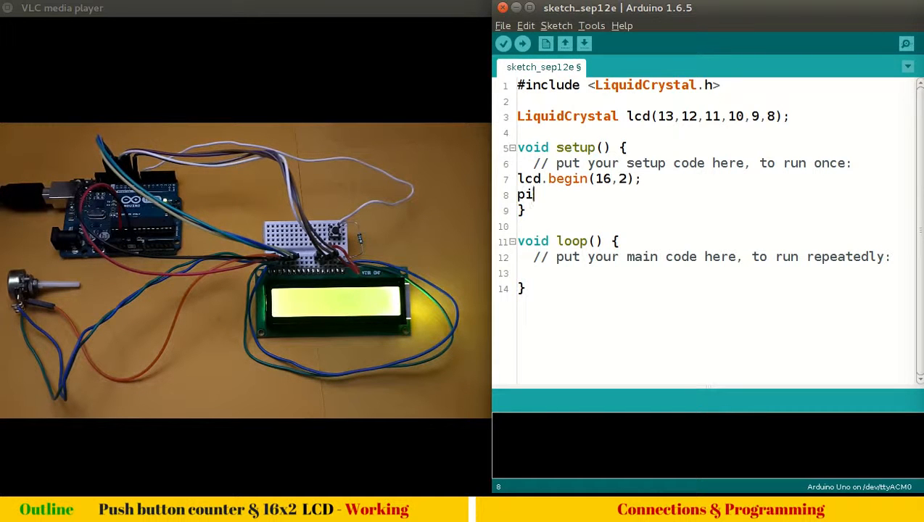
text(nMode()
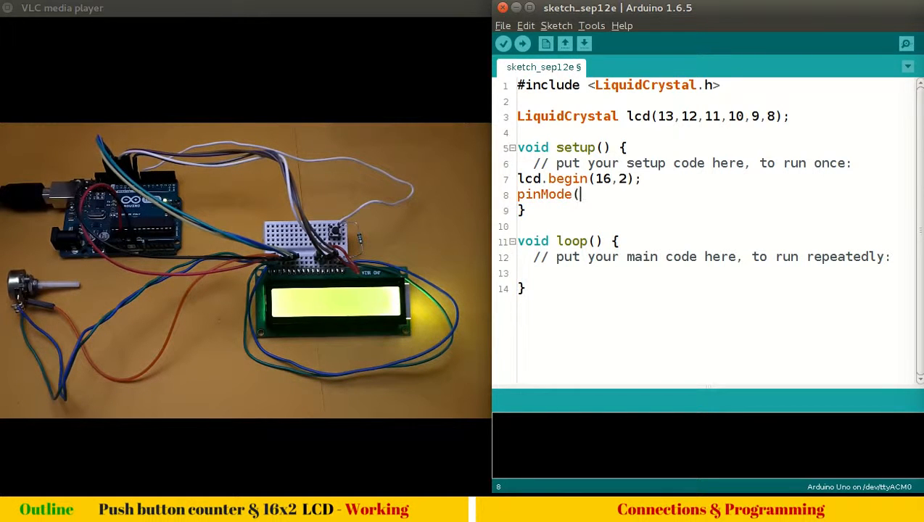
text(7)
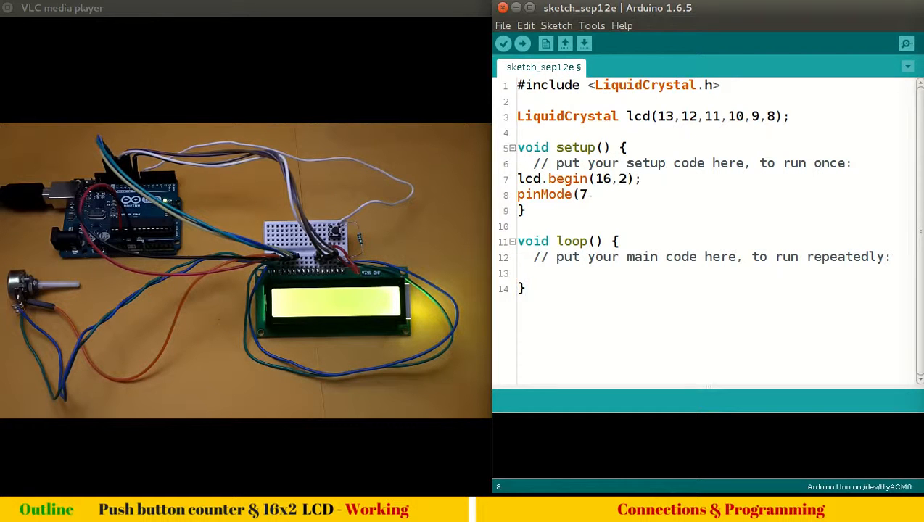
text(, INPUT))
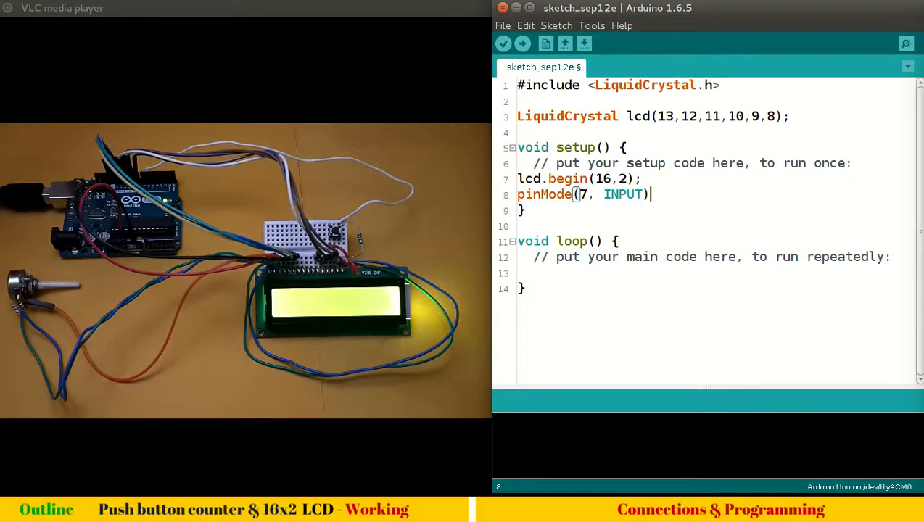
text(;)
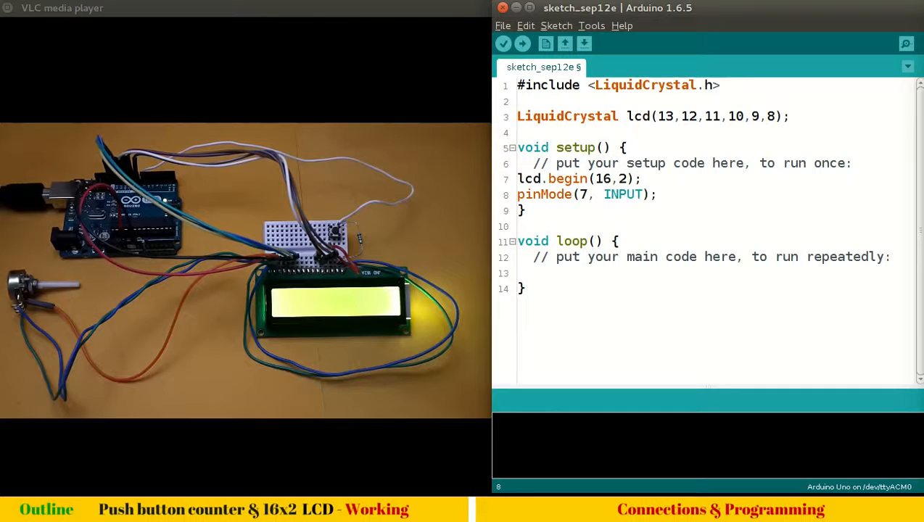
key(BackSpace)
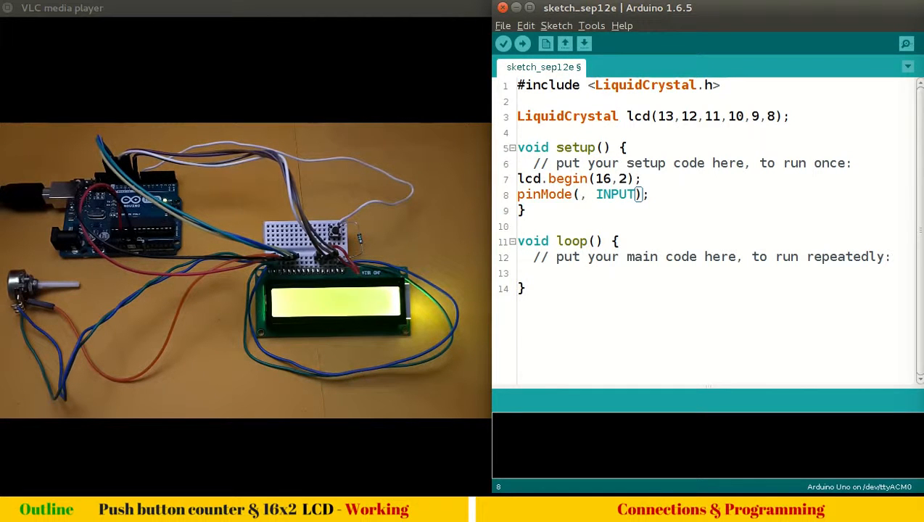
text(pbutton)
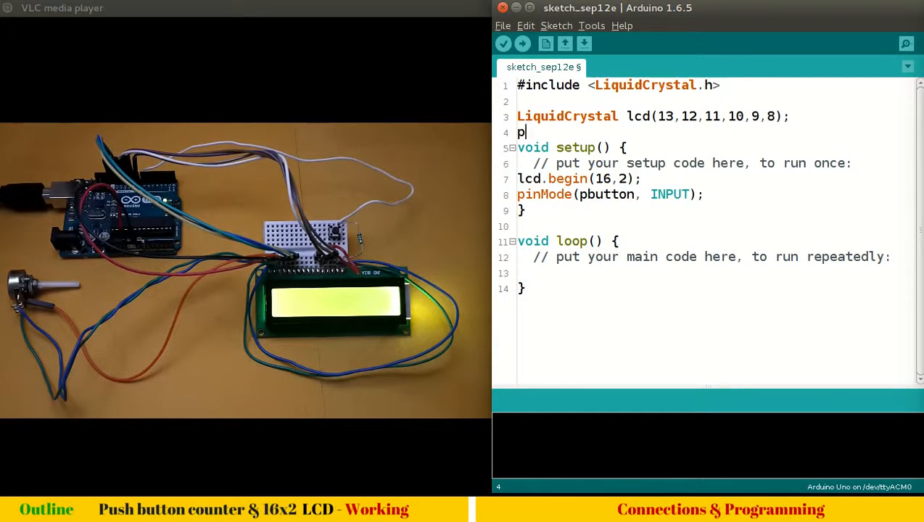
Declare int pbutton = 7 above setup, followed by a blank line
text(int pb)
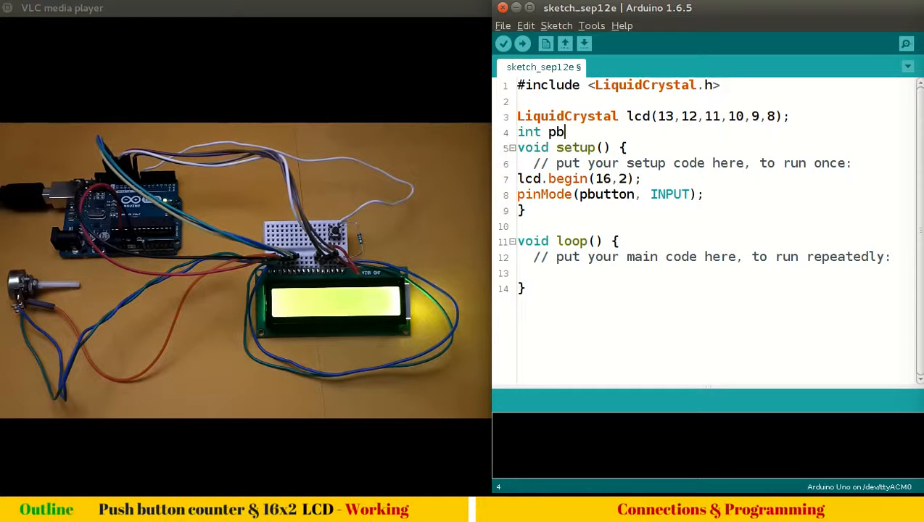
text(utton)
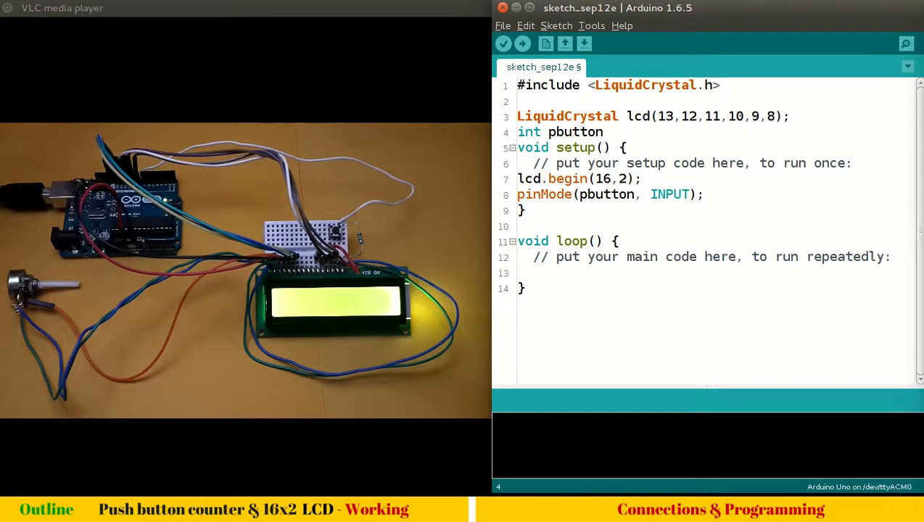
text(= 7;)
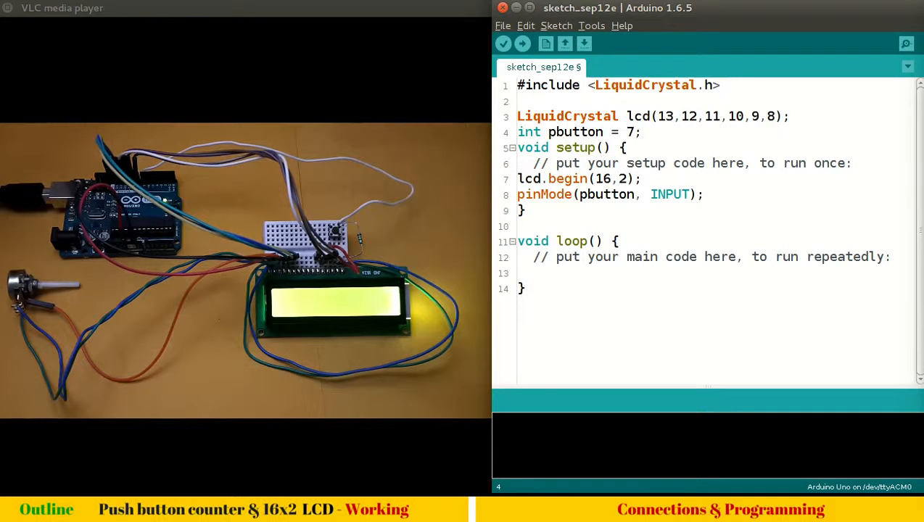
key(enter)
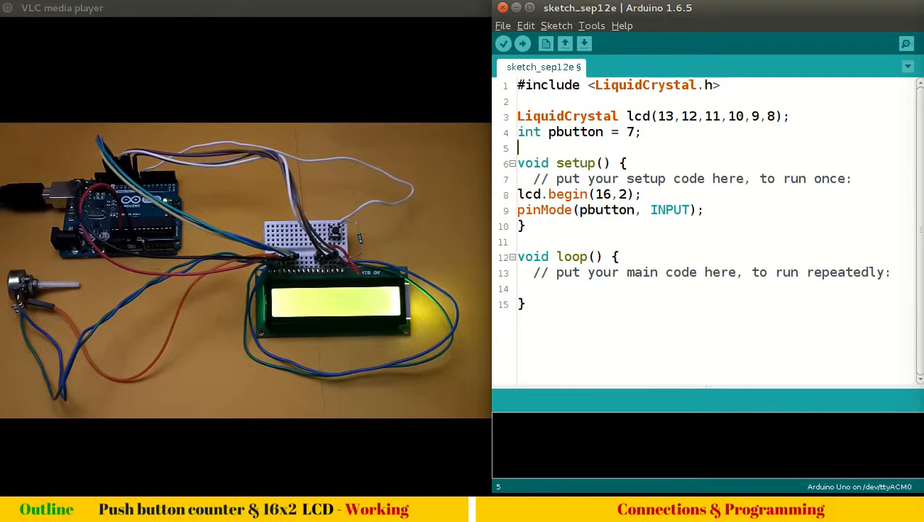
Inside loop, open an if block testing digitalRead(pbutton) == HIGH
click(519, 272)
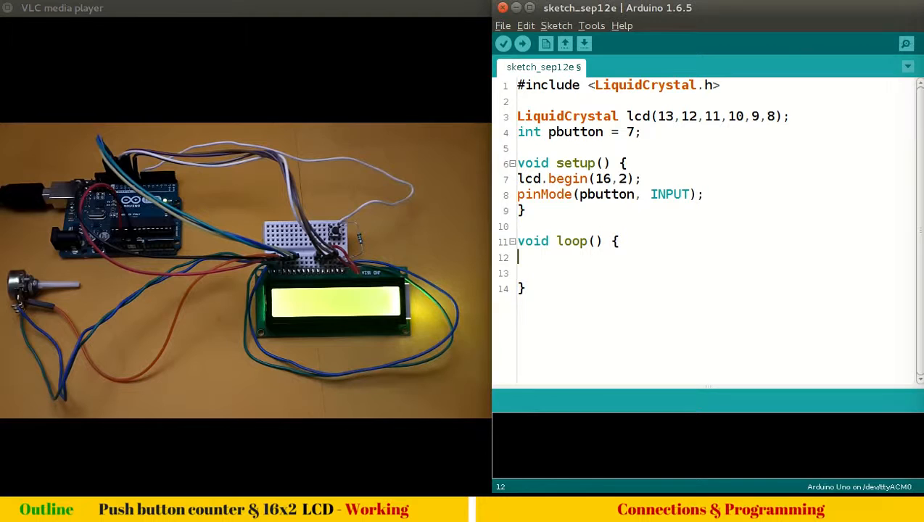
text(if)
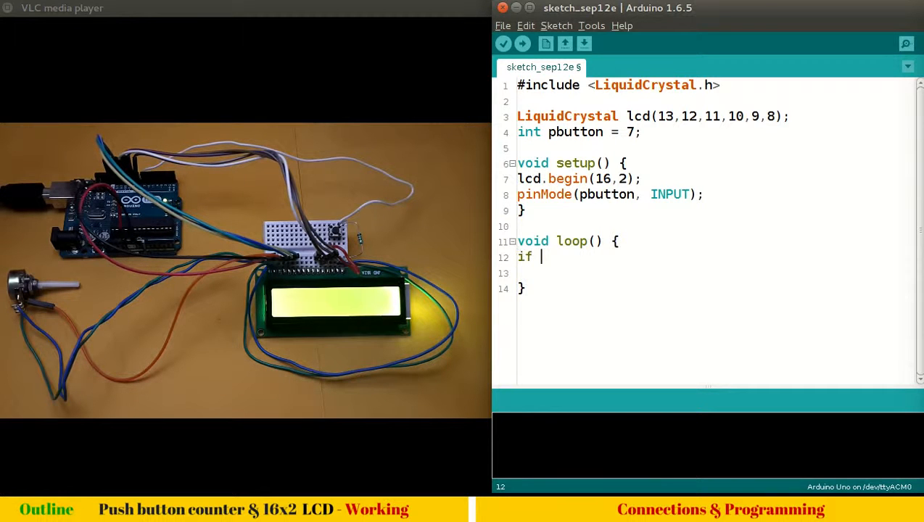
text(digt)
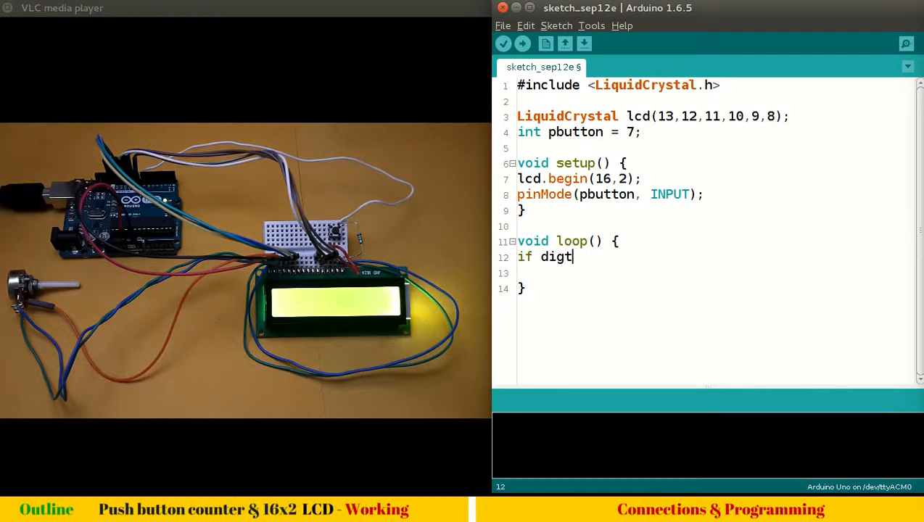
text(ital)
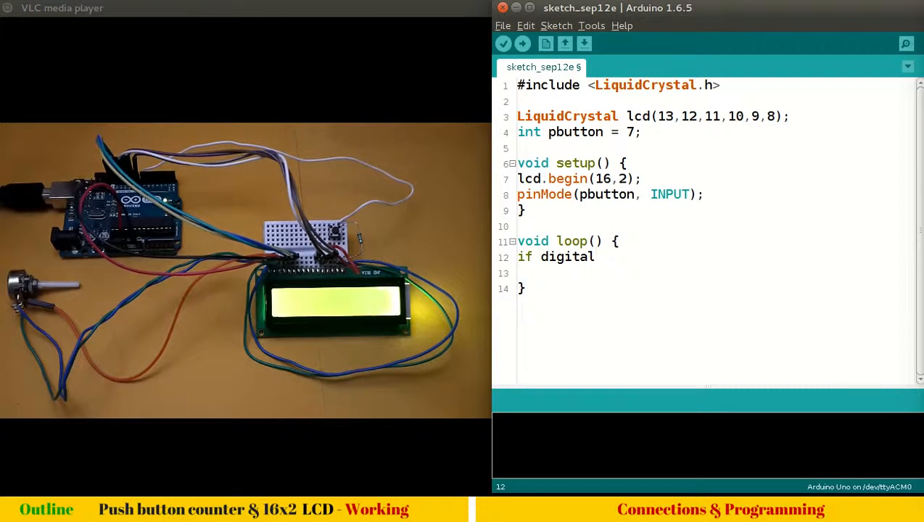
text(Read)
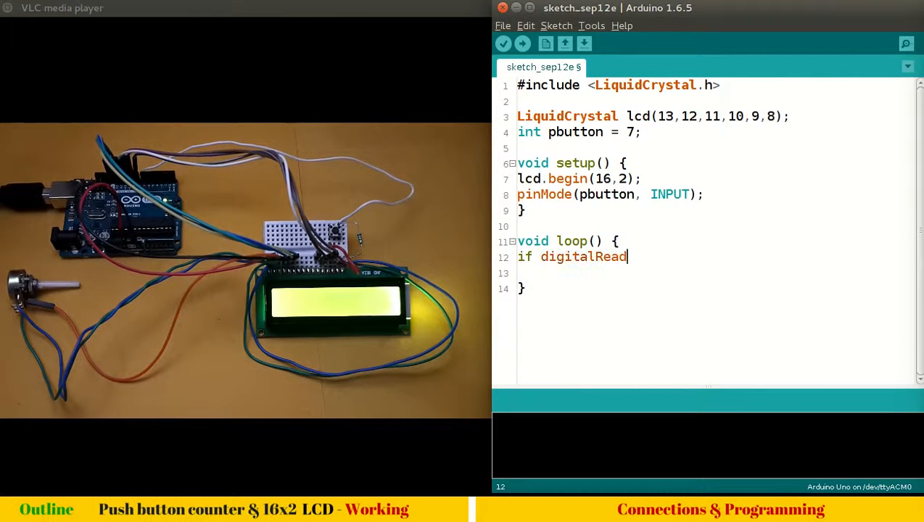
text((pbu)
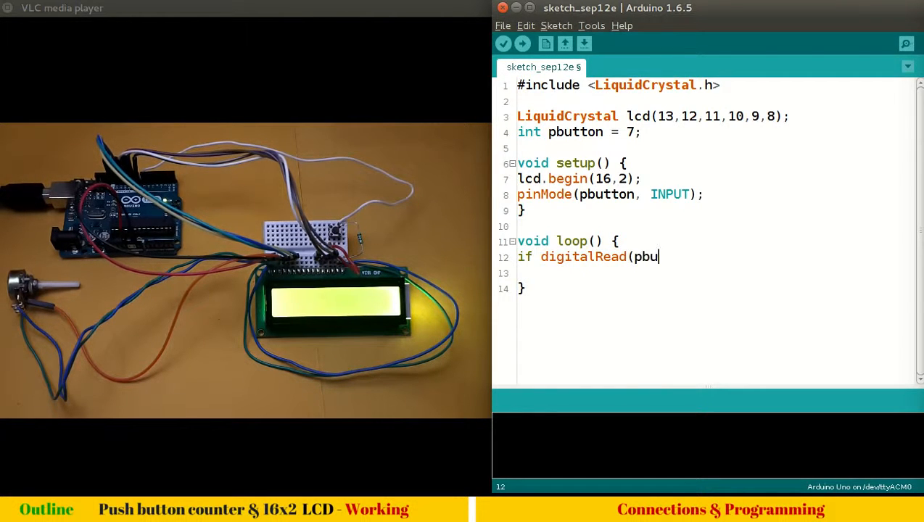
text(tton))
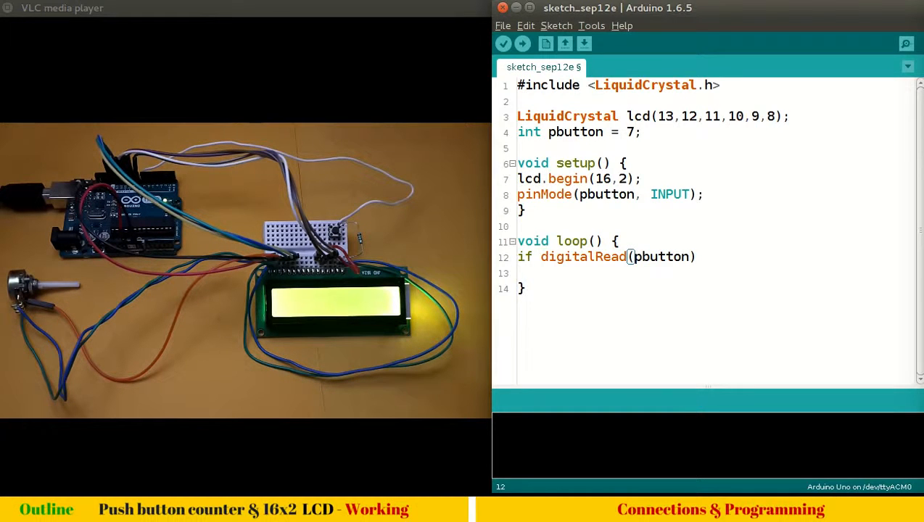
text(== H)
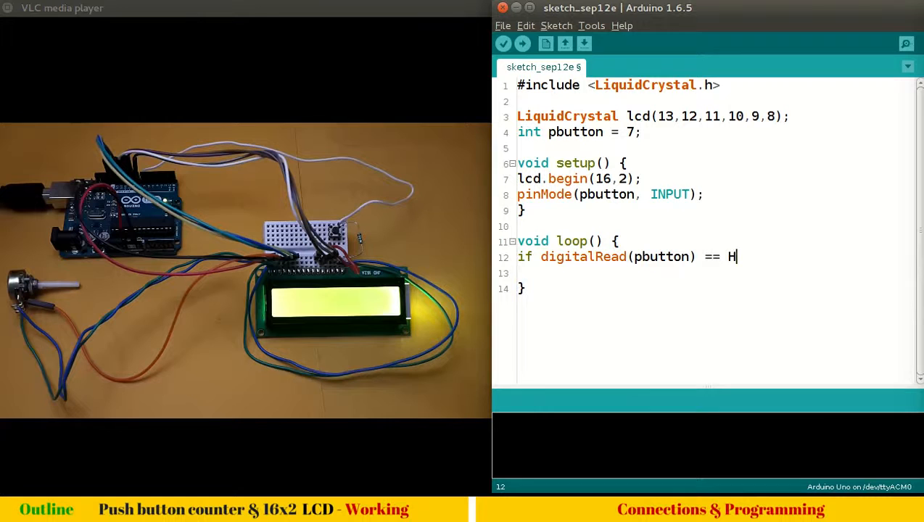
text(IGH)
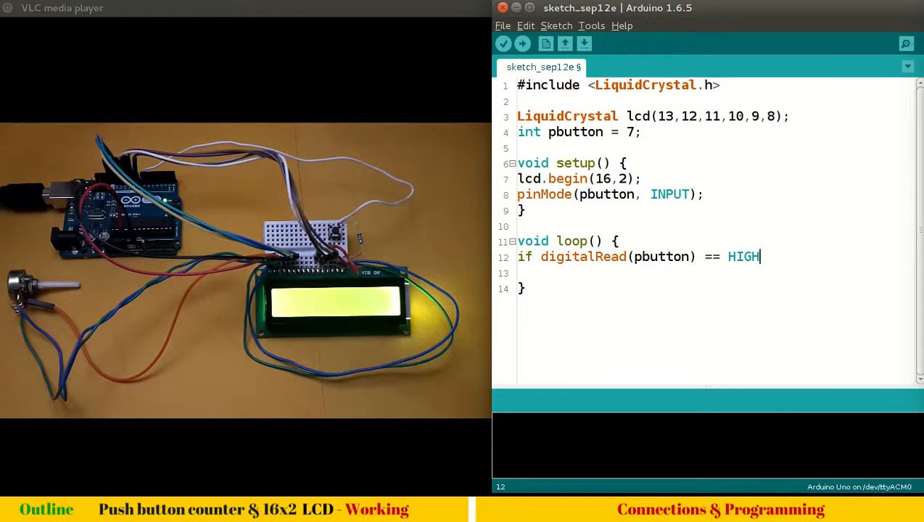
text())
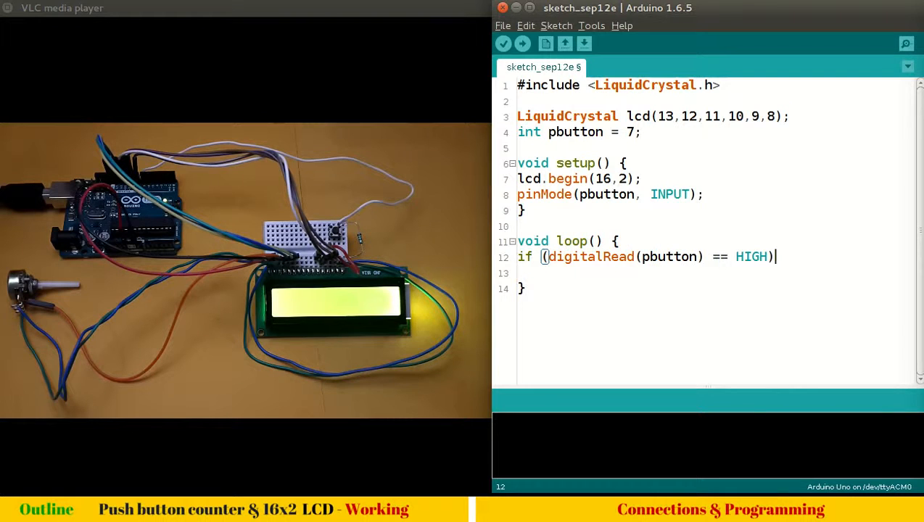
text({)
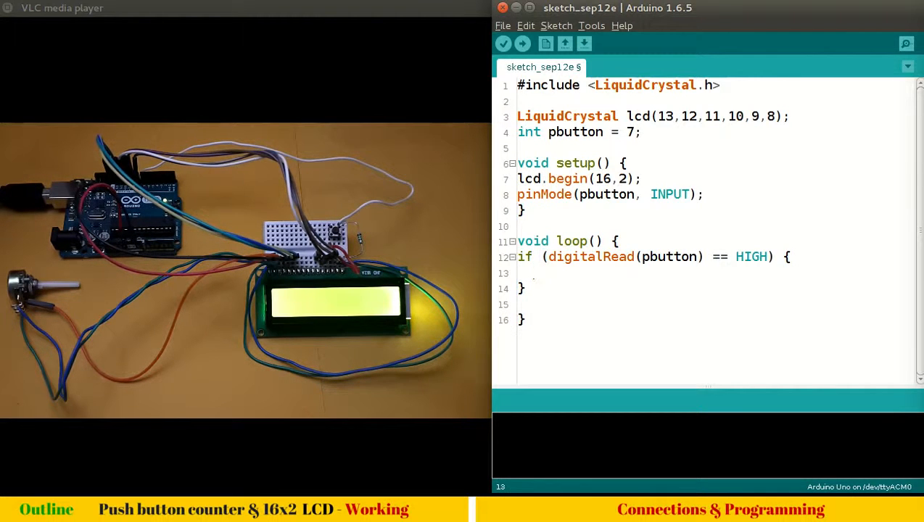
Add lcd.setCursor(0,0); inside the if block
text(l)
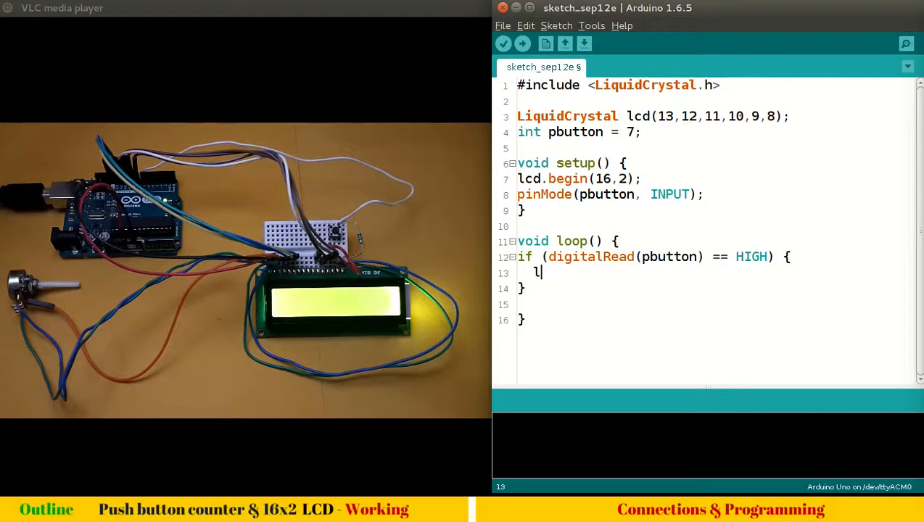
text(cd.)
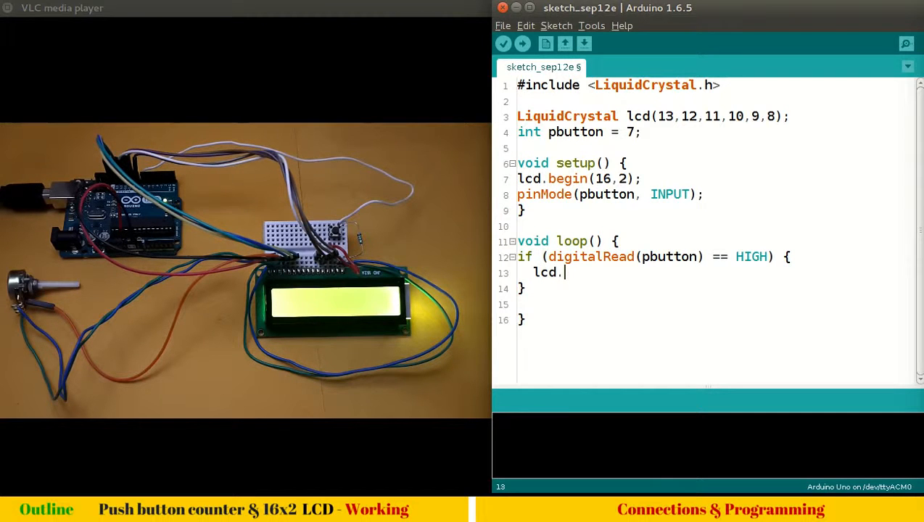
text(setCursor)
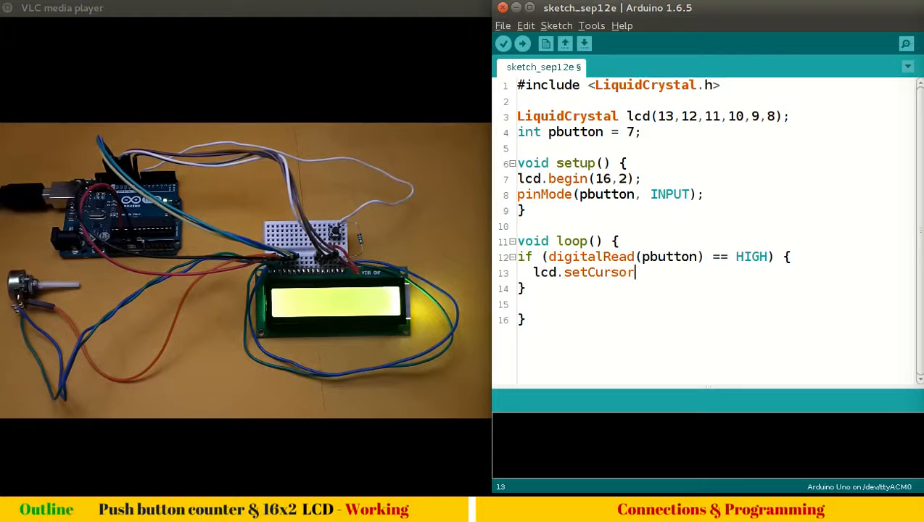
text(()
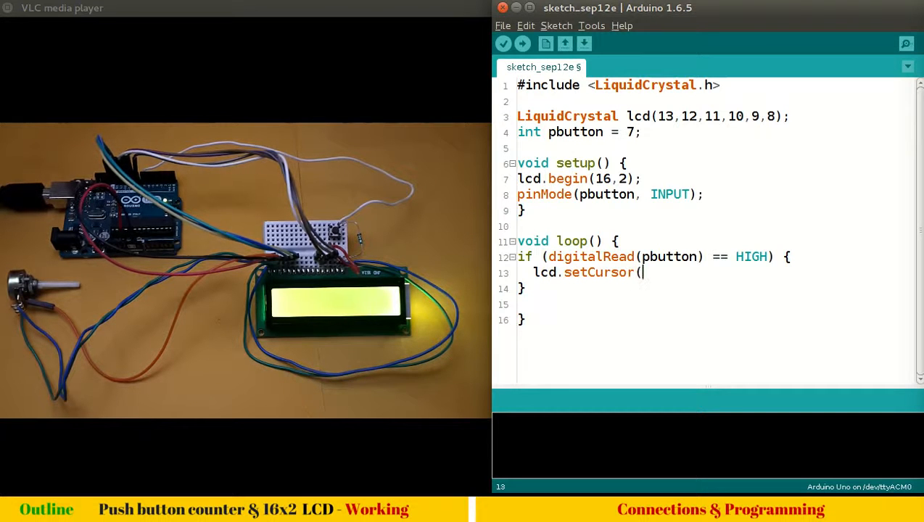
text(0,)
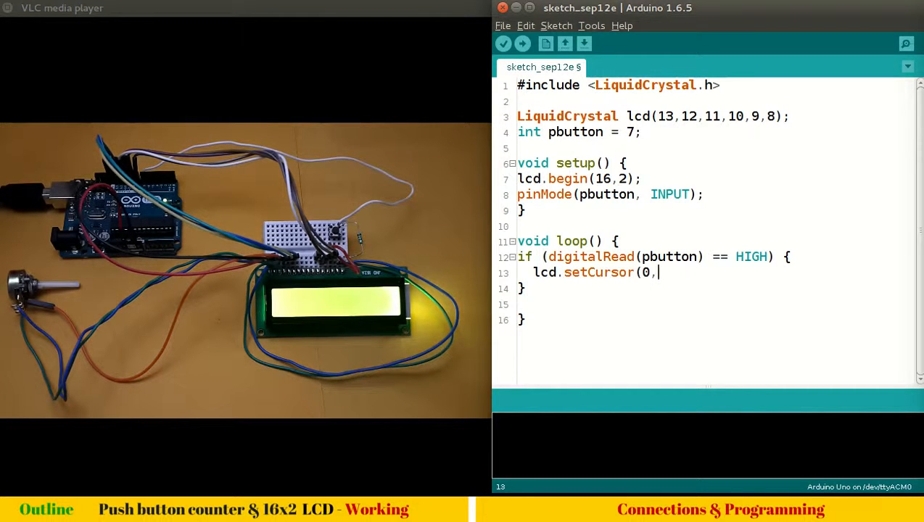
text(0);)
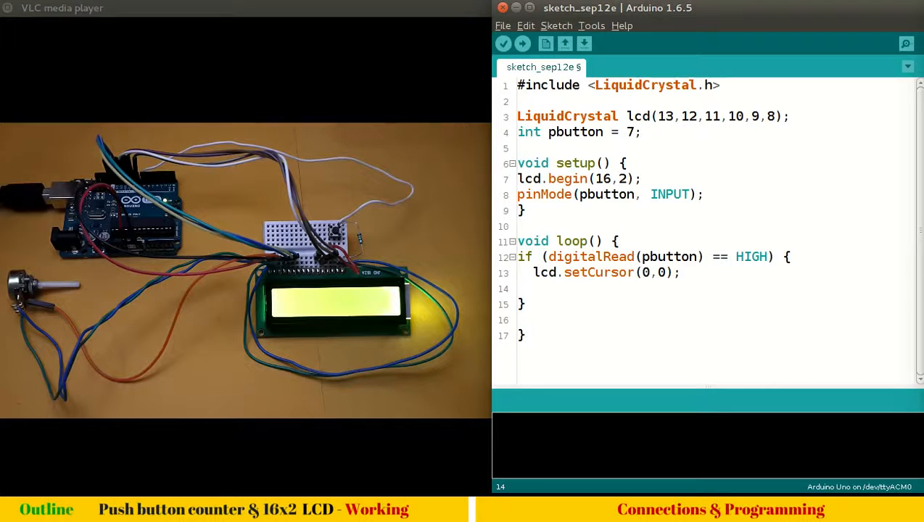
Type lcd.print("button pressed"); after the setCursor line
text(l)
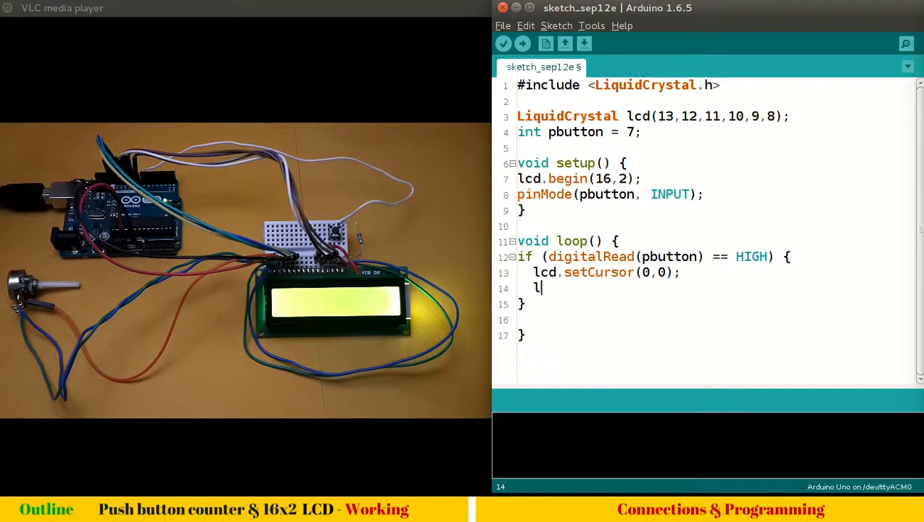
text(cd.print)
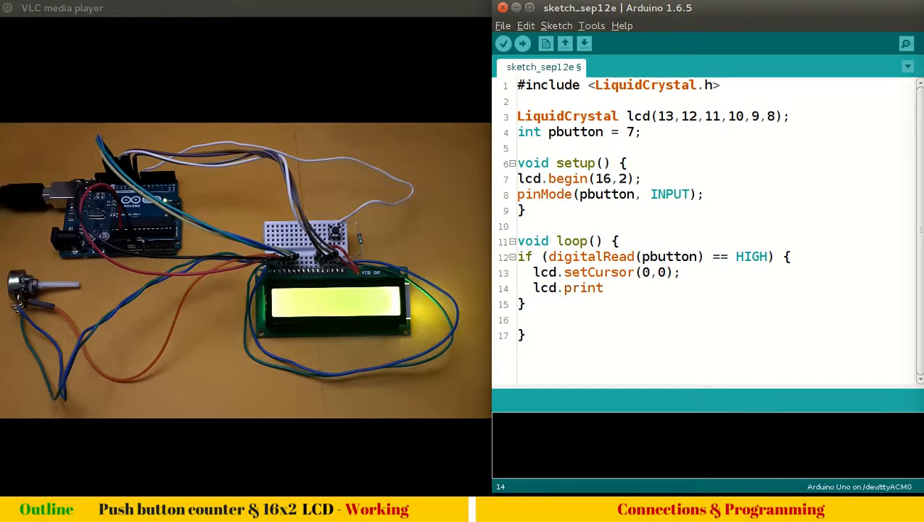
text(()
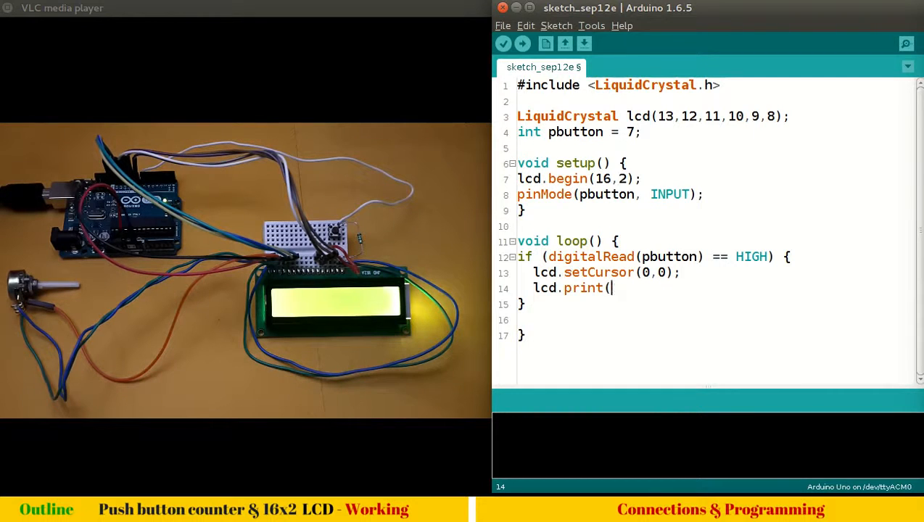
text("button pre)
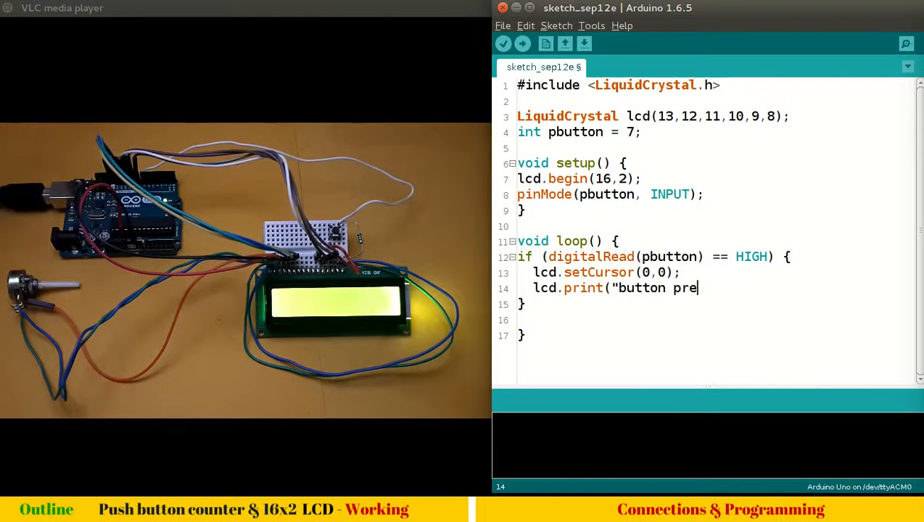
text(ssed:)
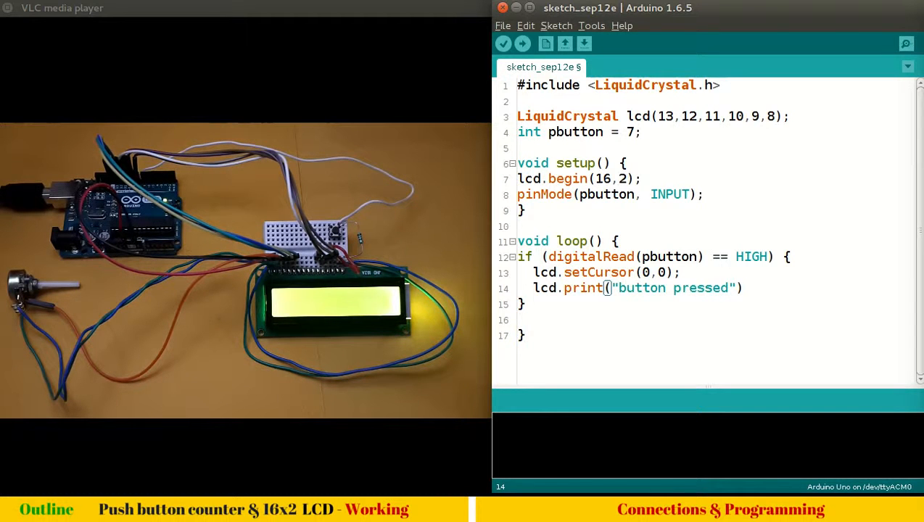
text();)
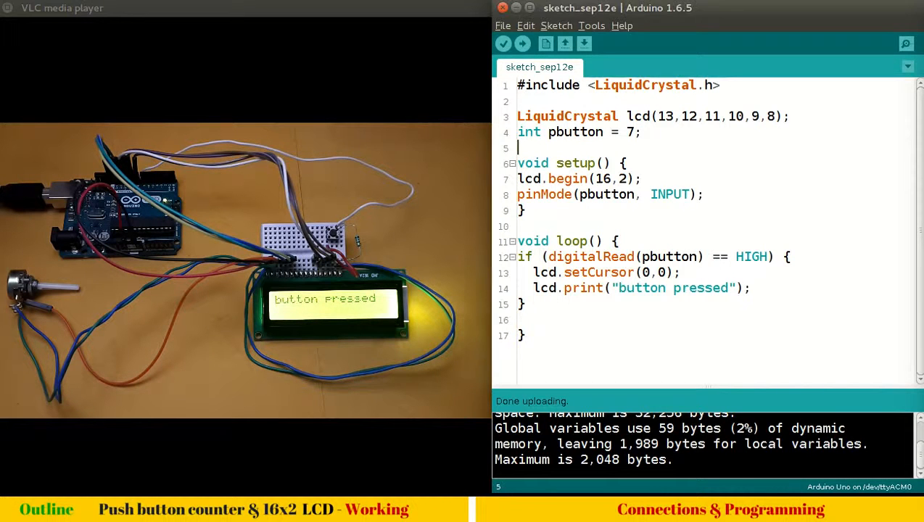
Declare int count=0; on line 5
text(int co)
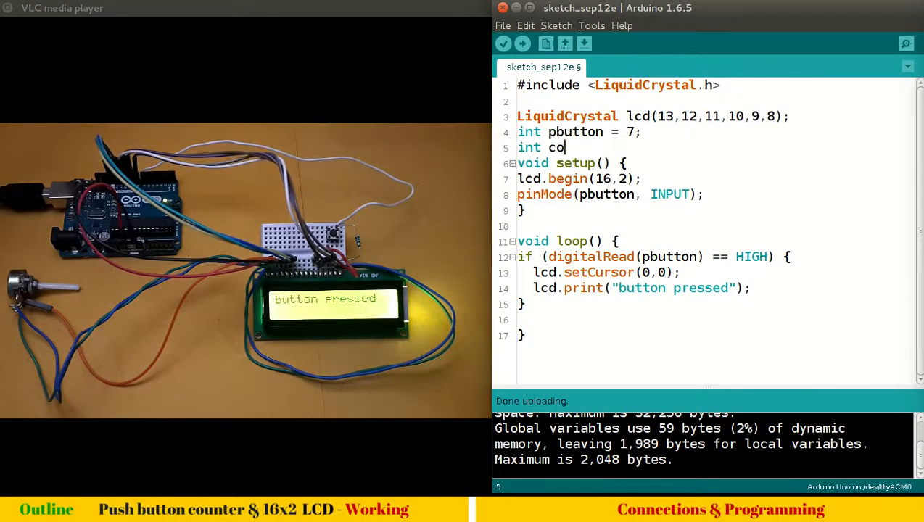
text(unt)
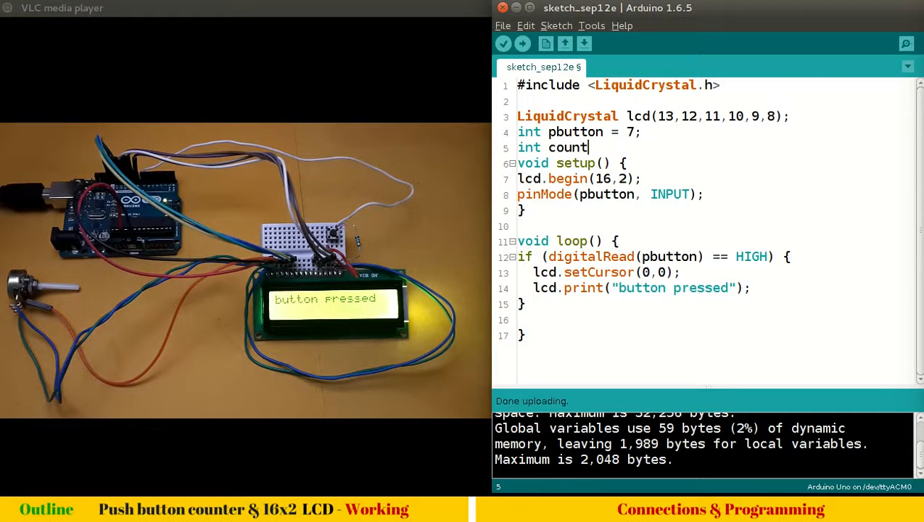
text(=0;)
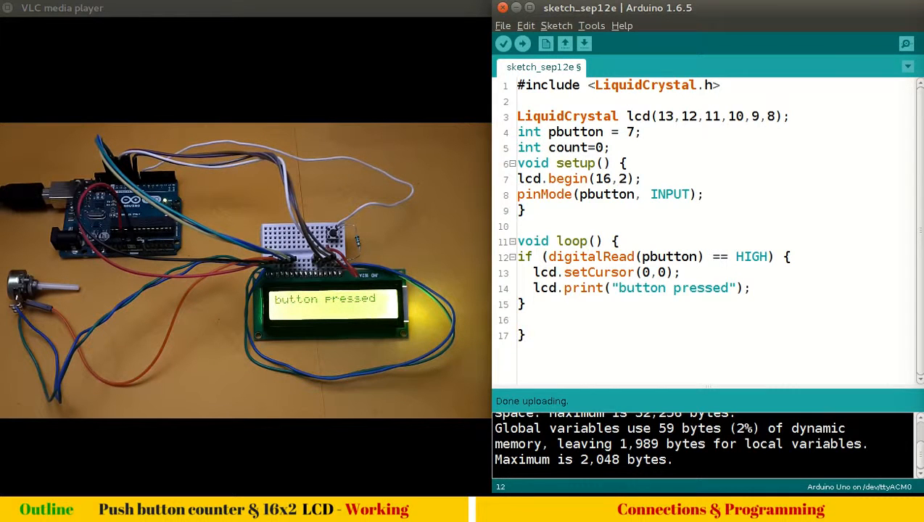
Replace the printed message on line 14 with count++
click(743, 288)
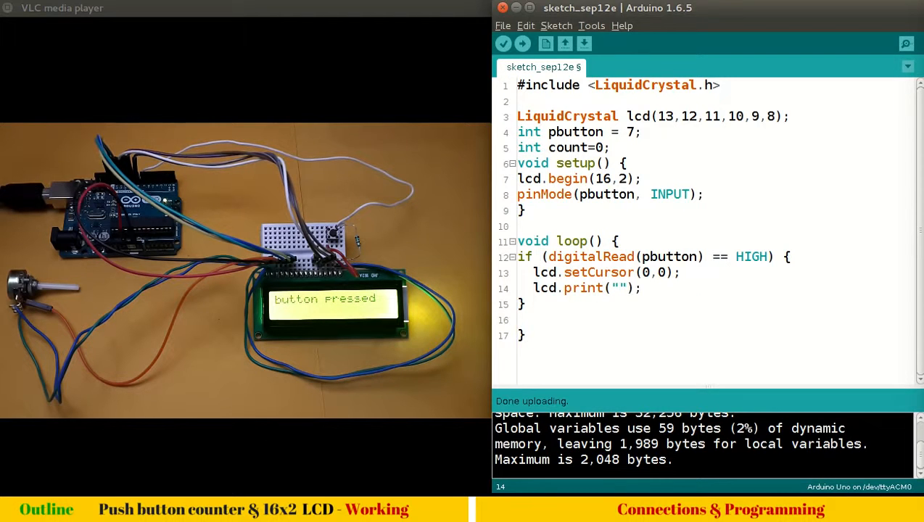
text(count)
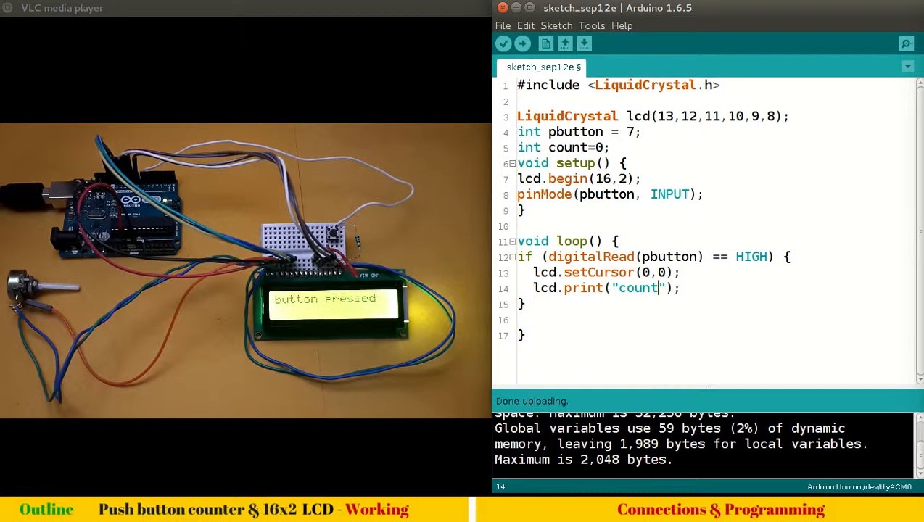
text(++)
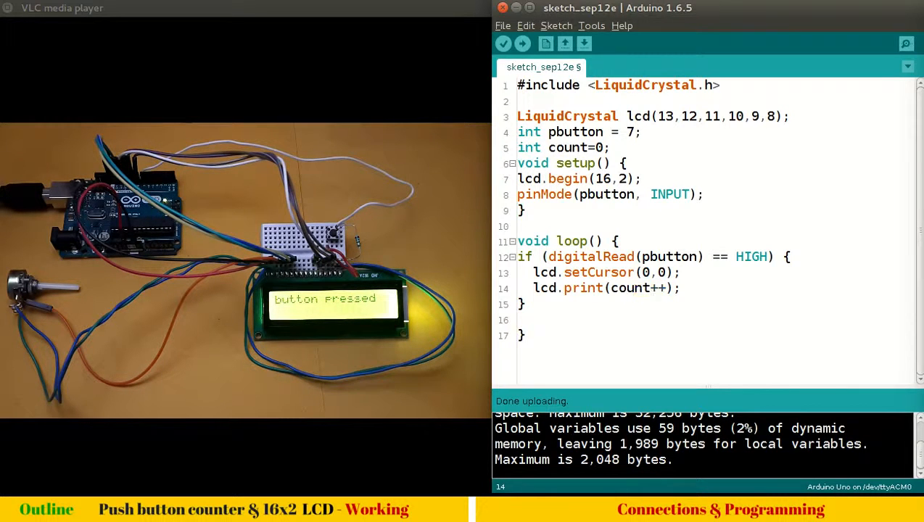
Upload the counting sketch to the Uno and watch the LCD count climb
click(522, 44)
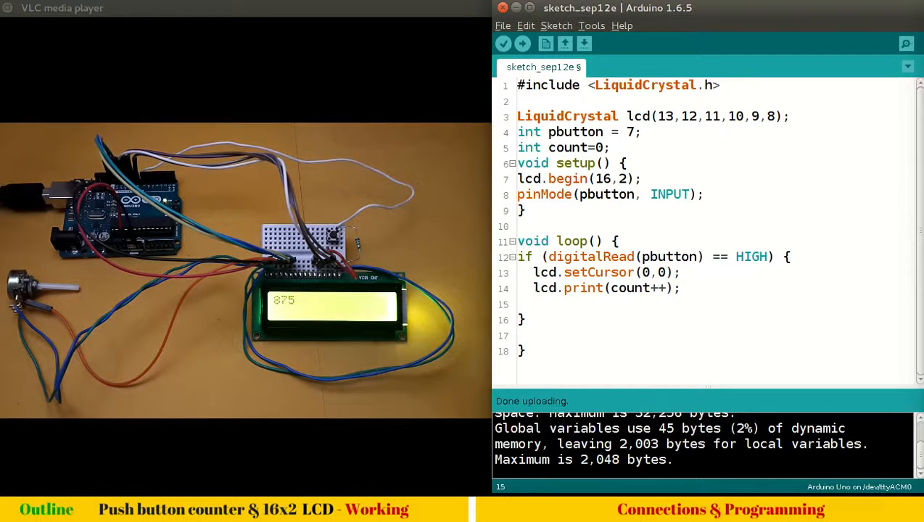
Type while(digitalRead(pbutton) == HIGH); on line 15 inside the if block
text(whil)
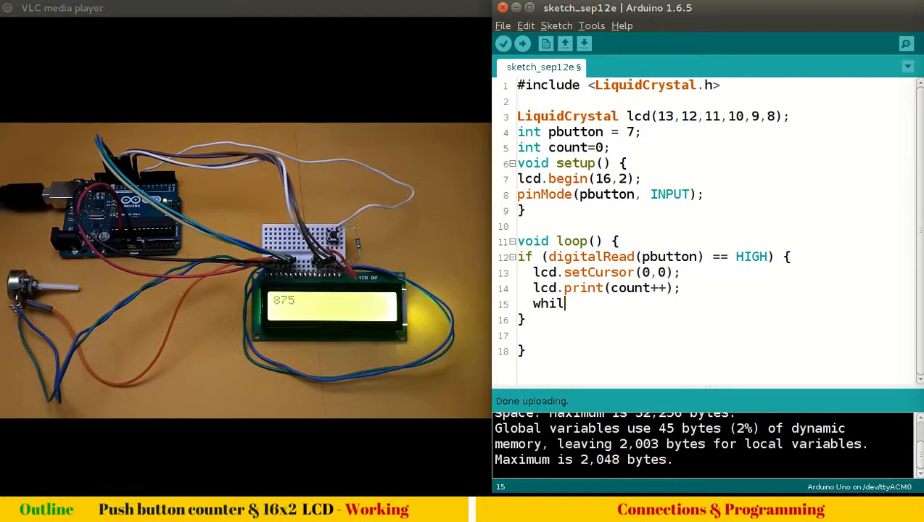
text(e)
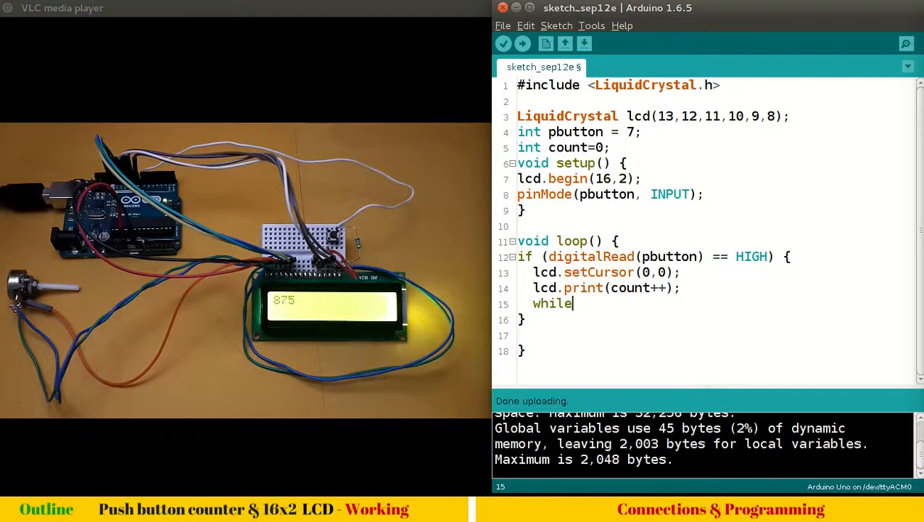
text((di)
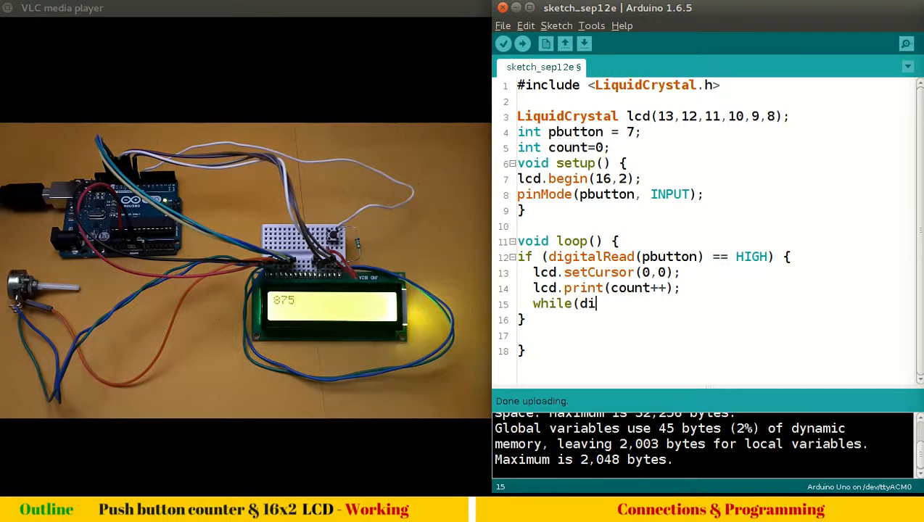
text(gital)
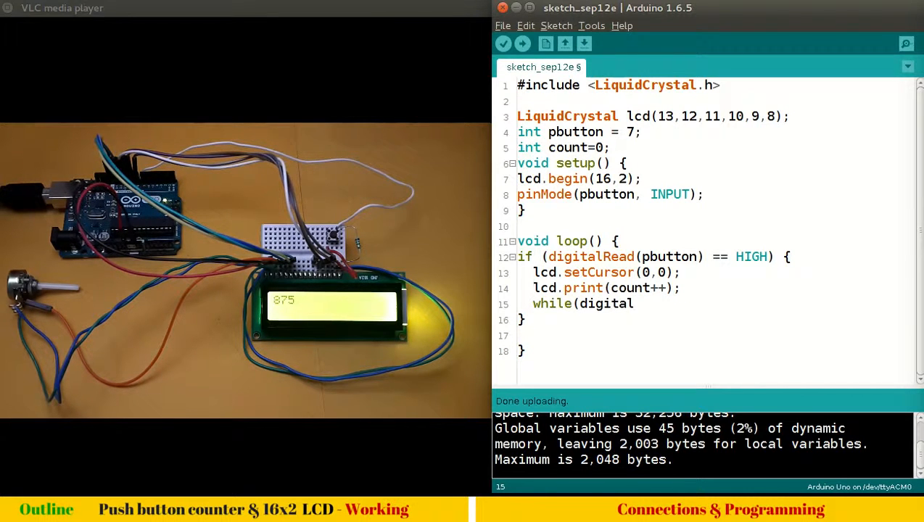
text(R)
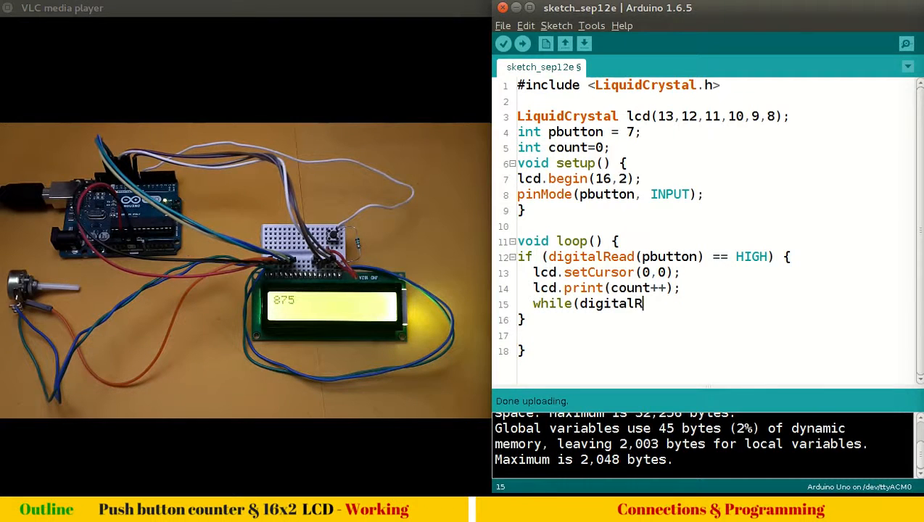
text(ead(pb)
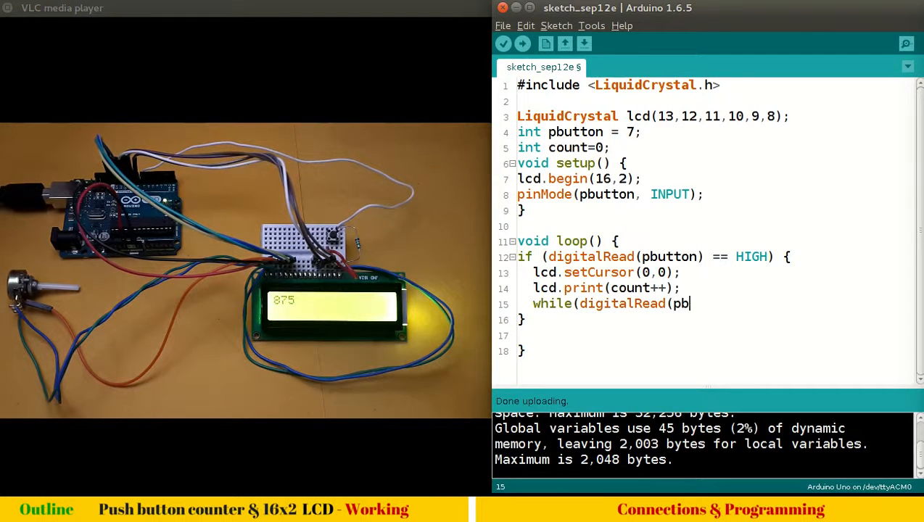
text(utton)))
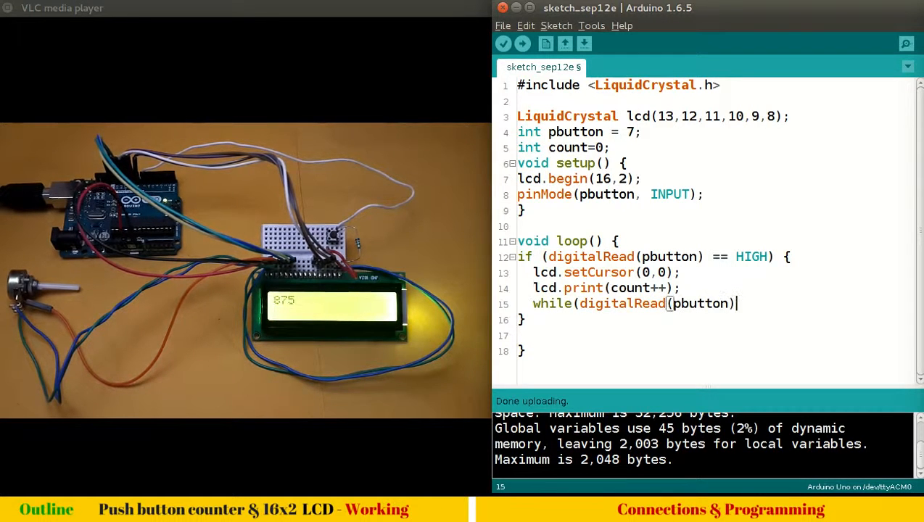
text(==)
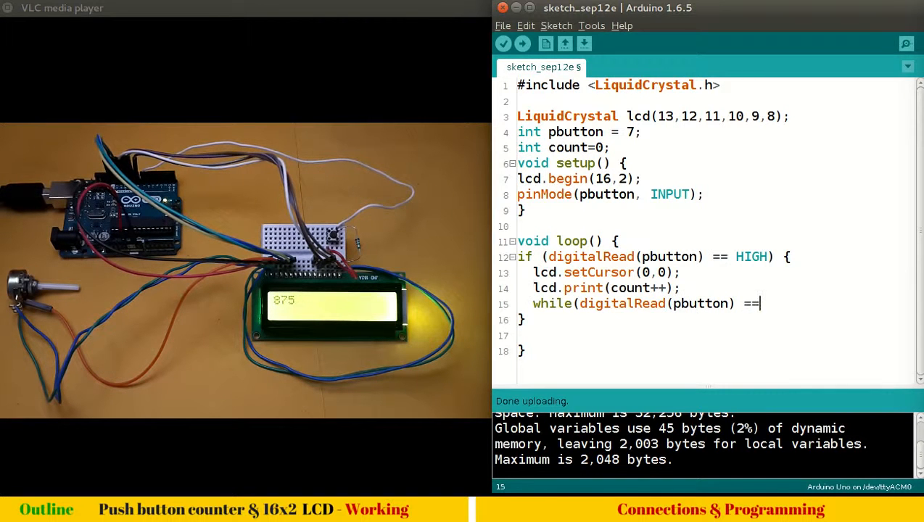
text(HIGH))
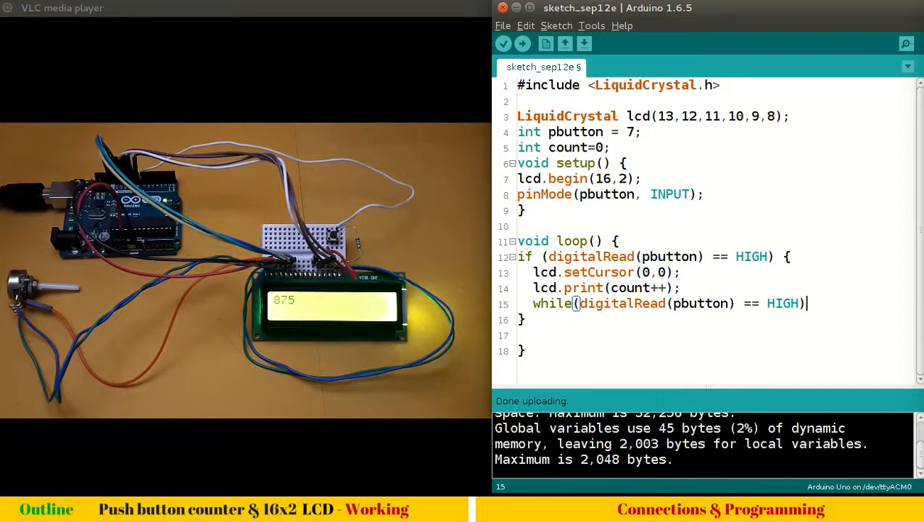
text(;)
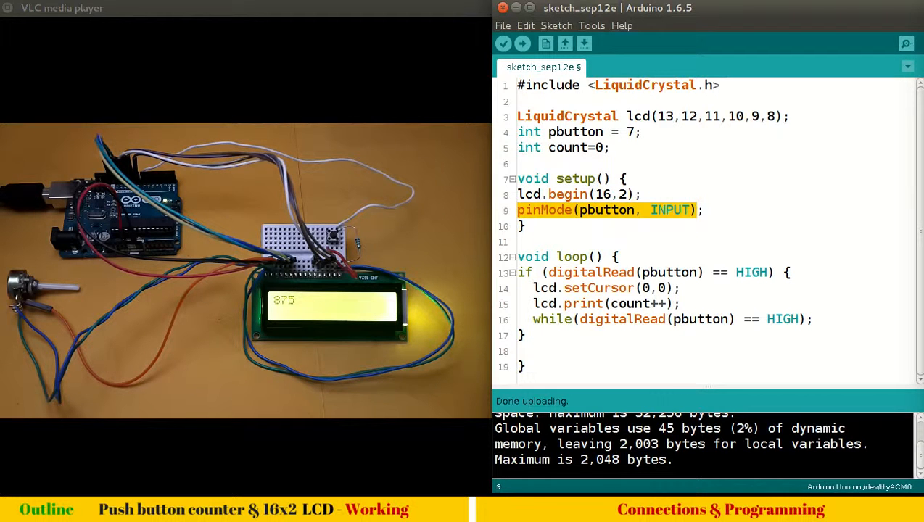
Add a blank line before void setup() and upload the revised sketch
click(698, 210)
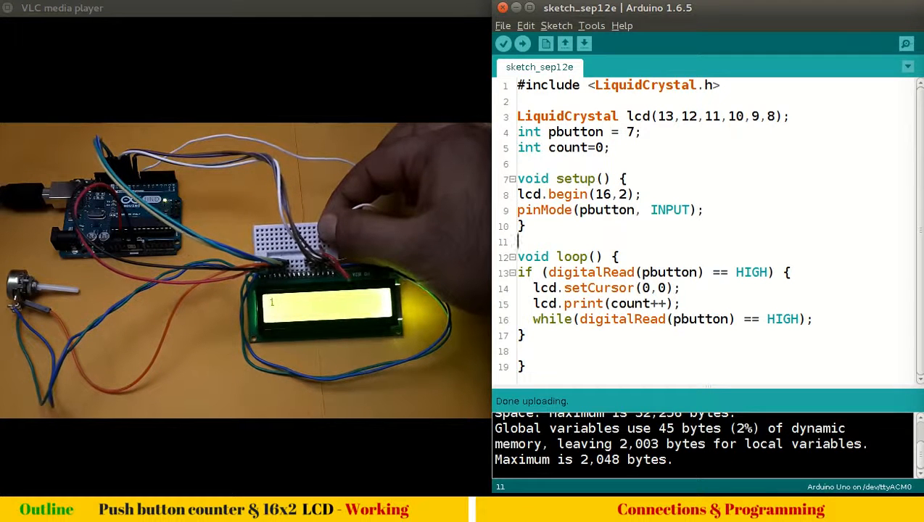
click(294, 254)
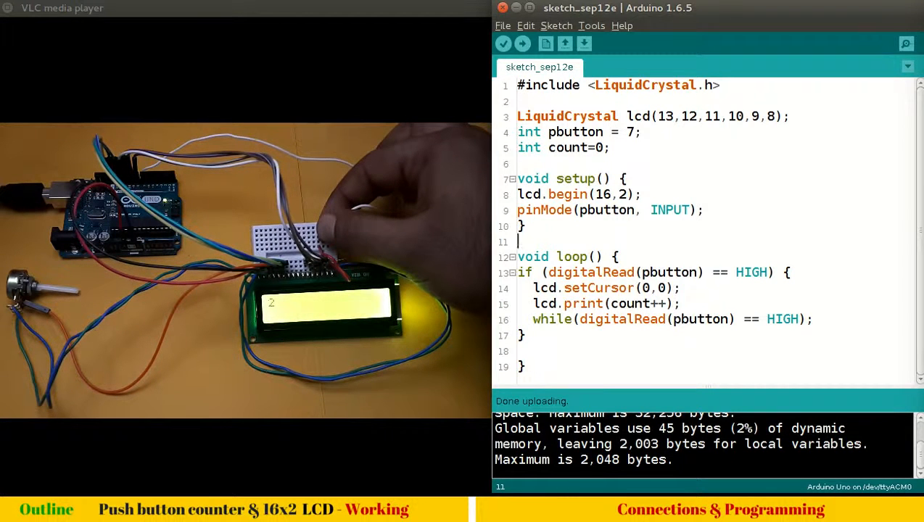